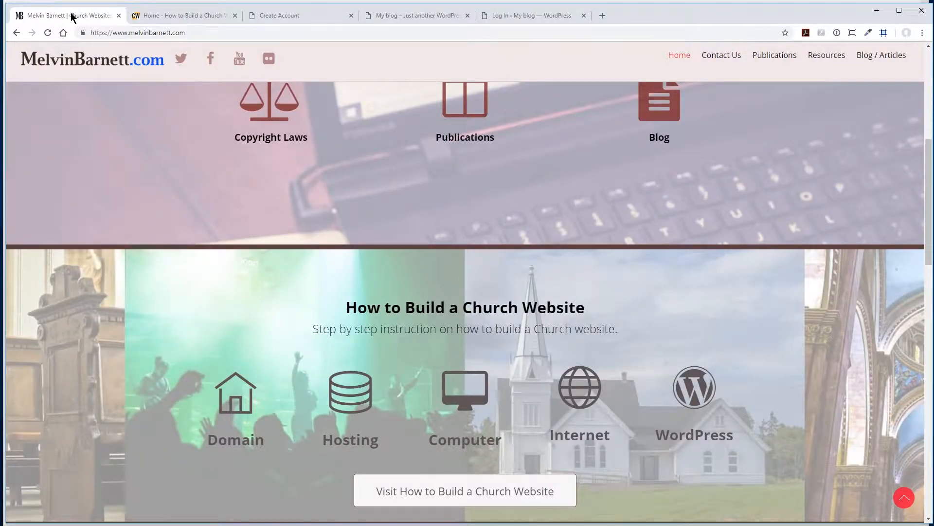
{"action": "mouse_move", "coordinate": [203, 88]}
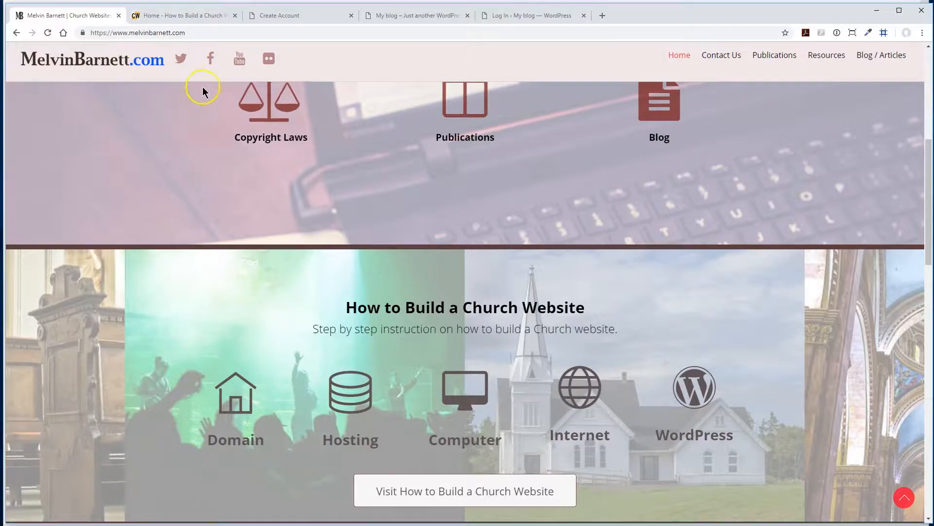
{"action": "mouse_move", "coordinate": [394, 63]}
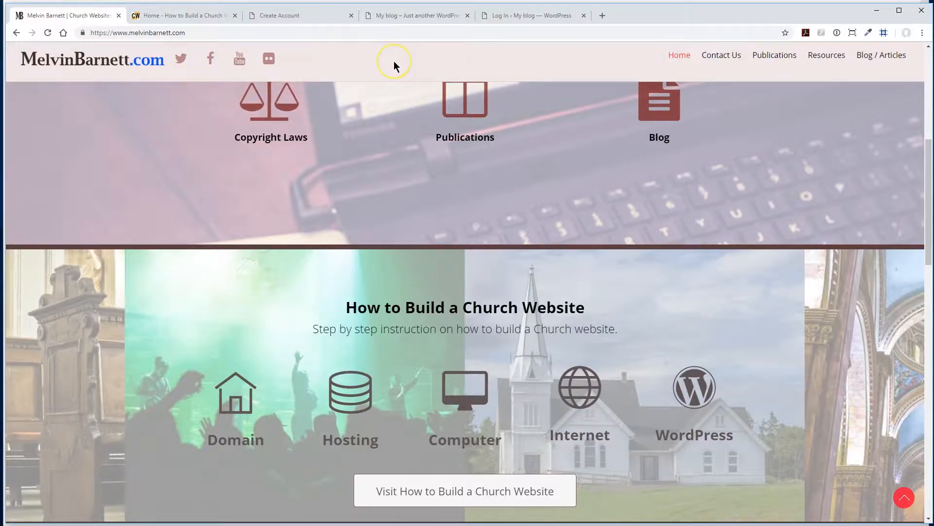
{"action": "mouse_move", "coordinate": [393, 65]}
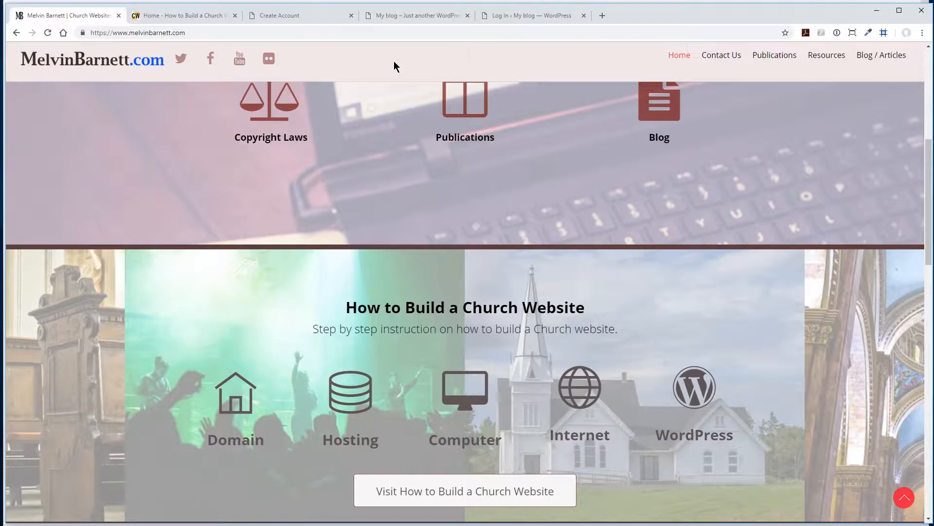
Switch to the church2.melvinbarnett.com site showing its default Hello world! post
{"action": "left_click", "coordinate": [417, 14]}
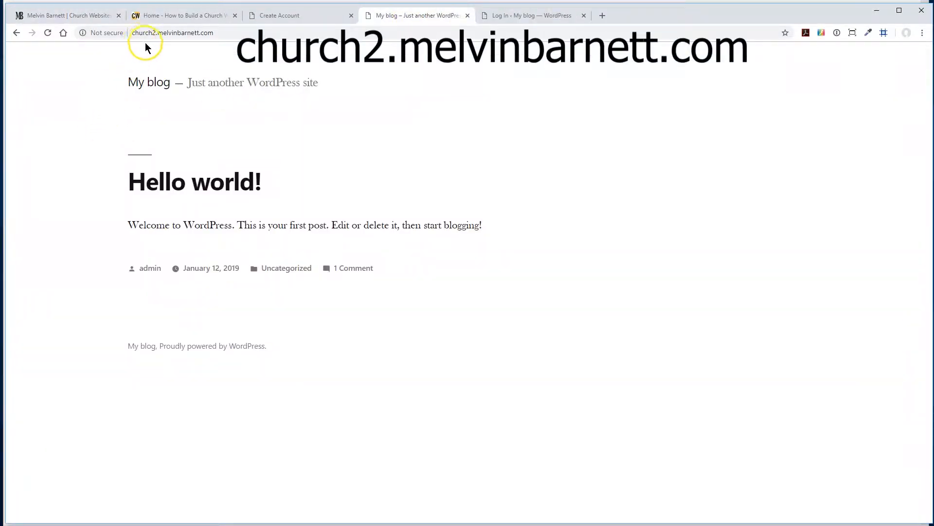
{"action": "mouse_move", "coordinate": [214, 48]}
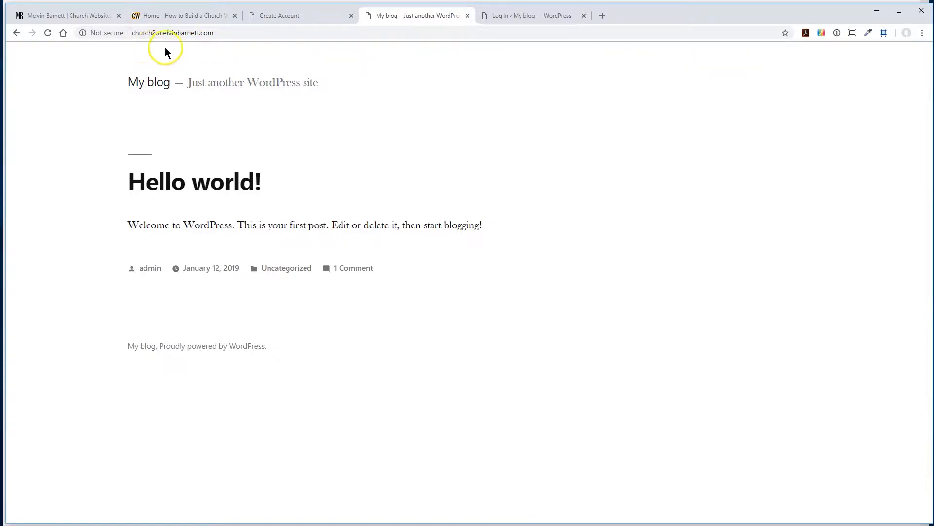
{"action": "mouse_move", "coordinate": [482, 498]}
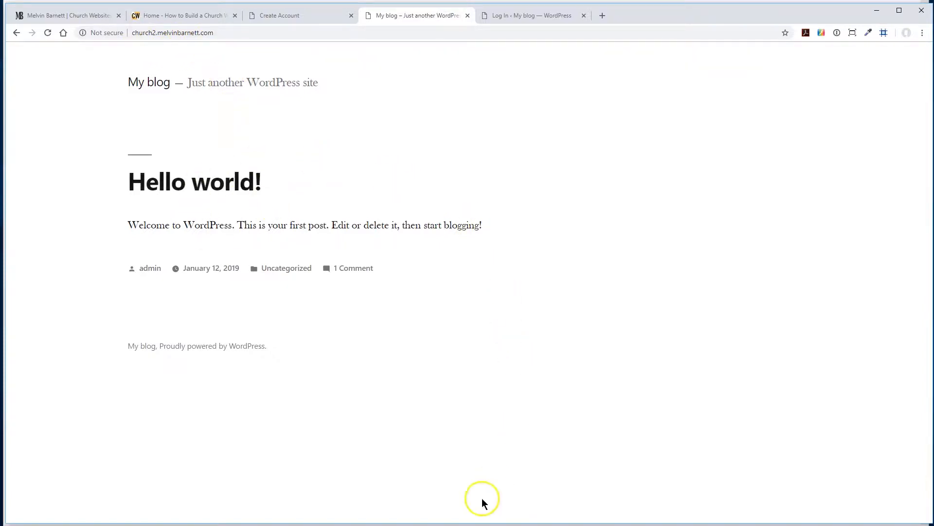
{"action": "mouse_move", "coordinate": [381, 313]}
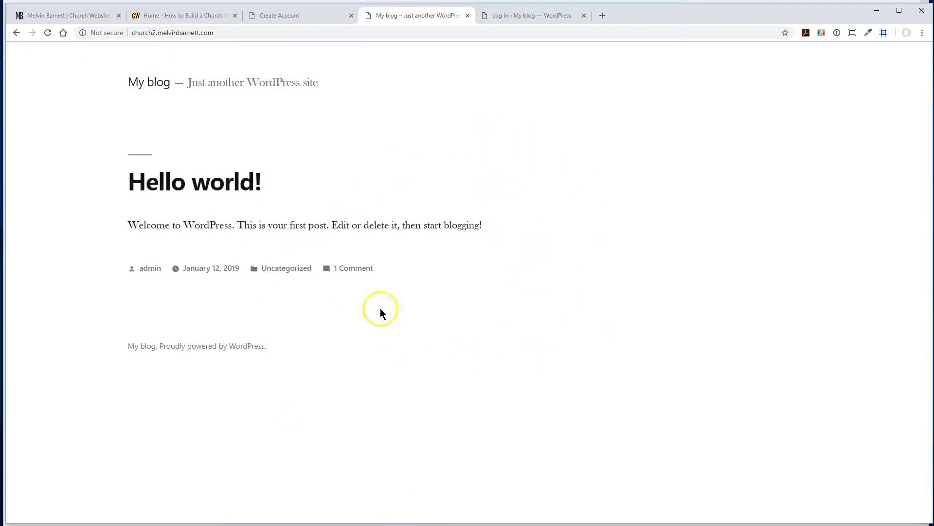
{"action": "mouse_move", "coordinate": [516, 127]}
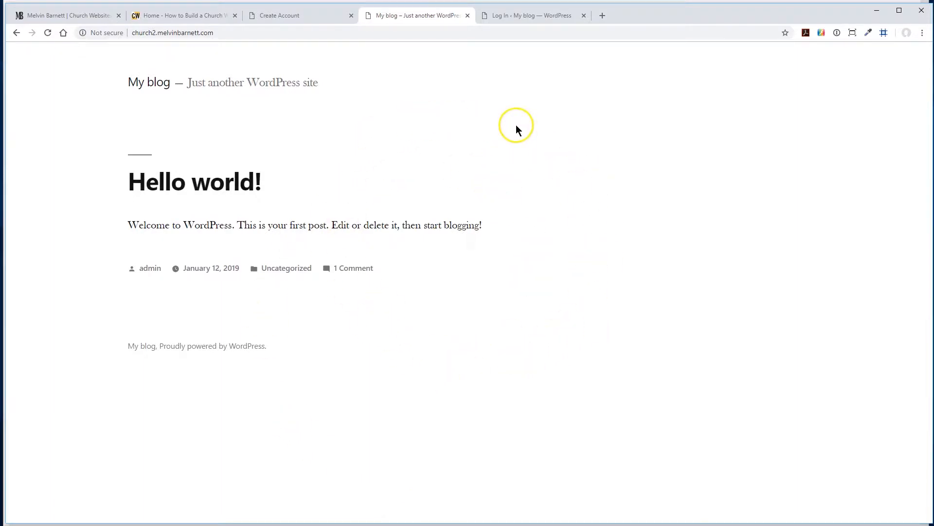
{"action": "mouse_move", "coordinate": [505, 127]}
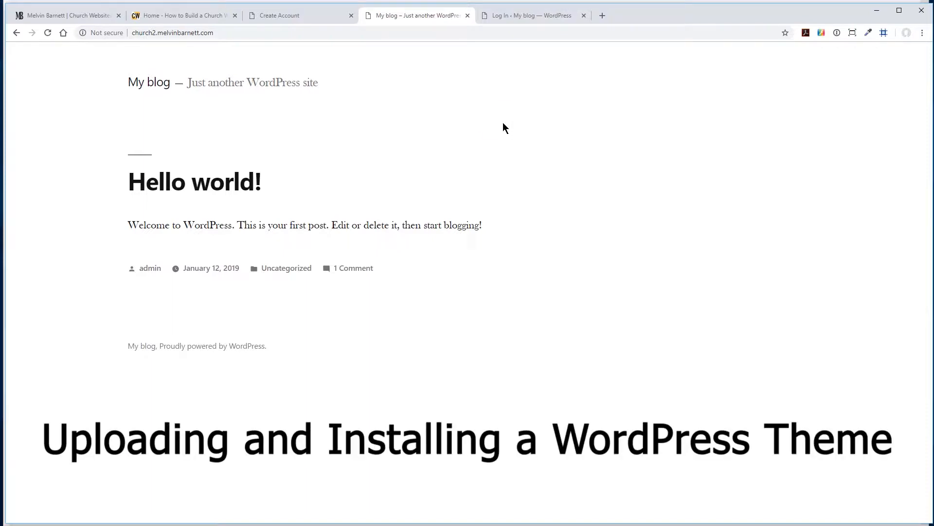
{"action": "mouse_move", "coordinate": [76, 177]}
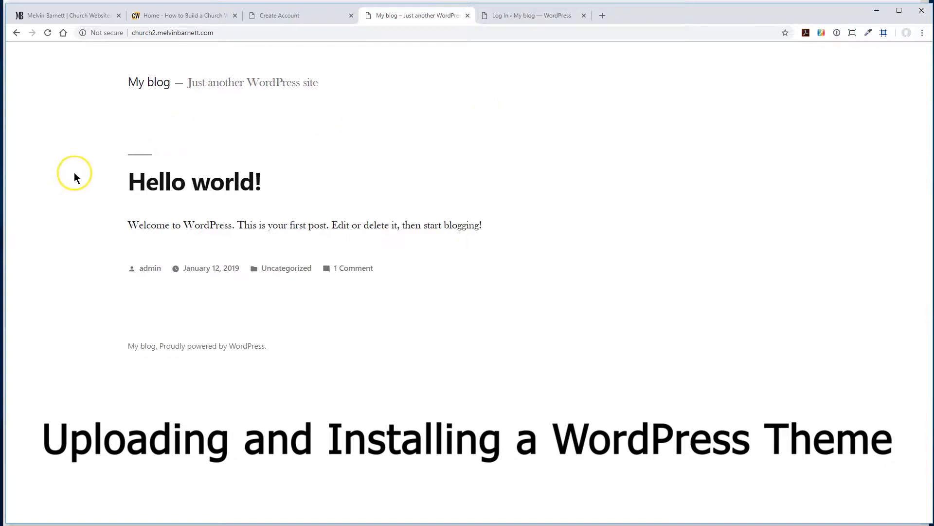
Return to MelvinBarnett.com and scroll to the Themify Build your Website with WordPress section
{"action": "left_click", "coordinate": [65, 15]}
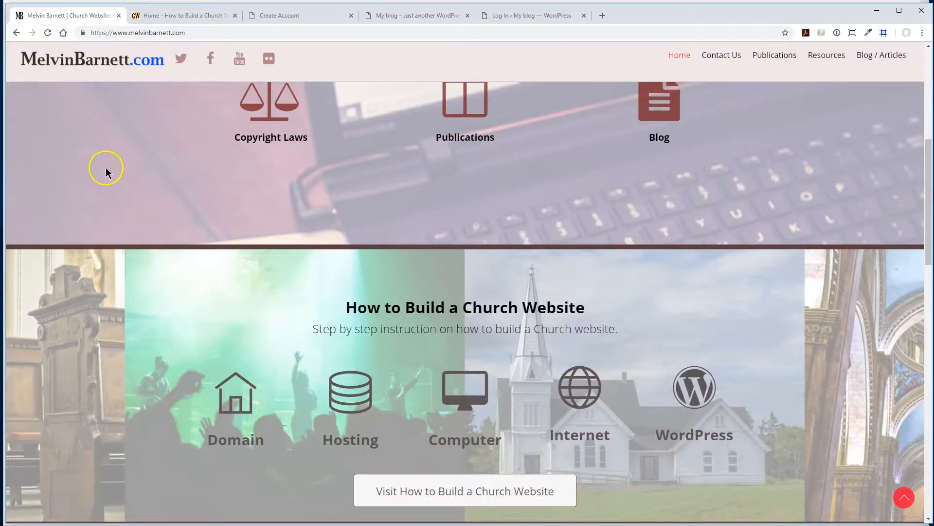
{"action": "scroll", "scroll_direction": "down", "scroll_amount": 3}
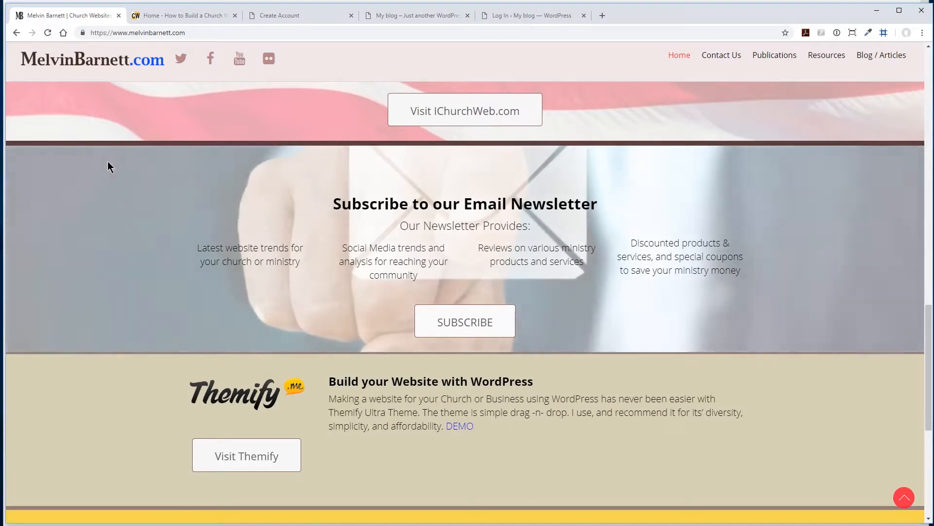
{"action": "mouse_move", "coordinate": [246, 396]}
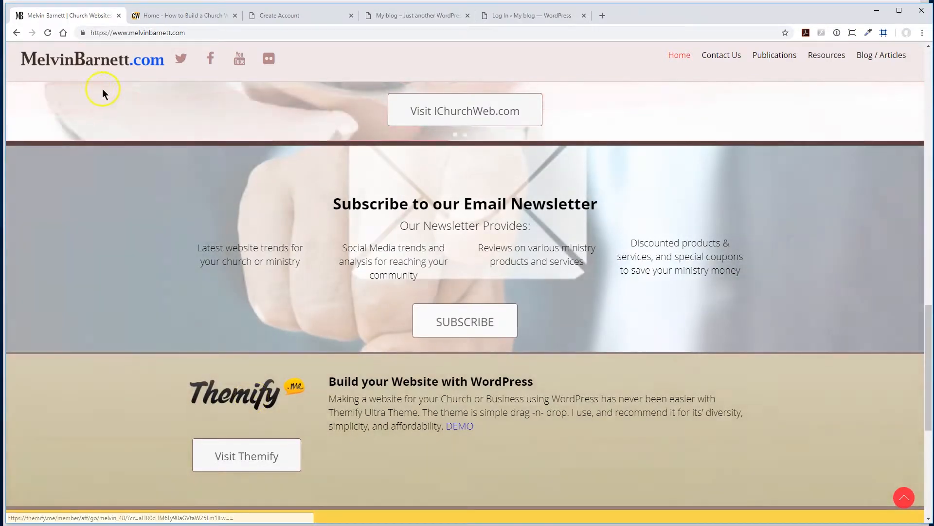
{"action": "mouse_move", "coordinate": [154, 70]}
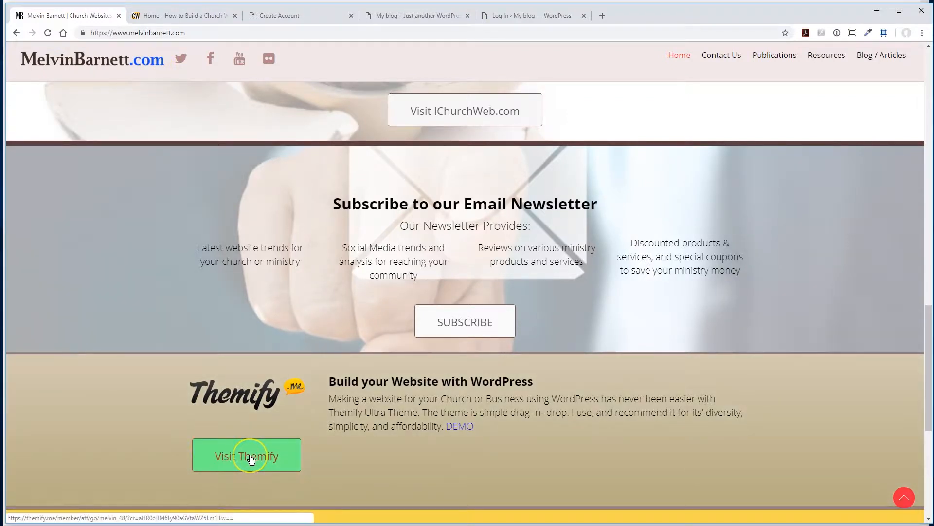
{"action": "mouse_move", "coordinate": [247, 455]}
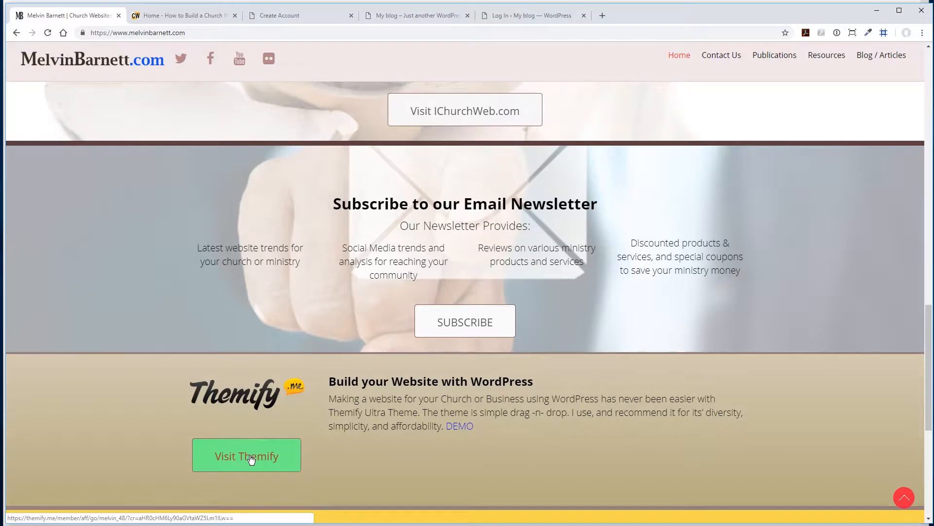
Visit Themify's site, browse its All Themes catalogue, then go back to Themify's home page
{"action": "left_click", "coordinate": [246, 455]}
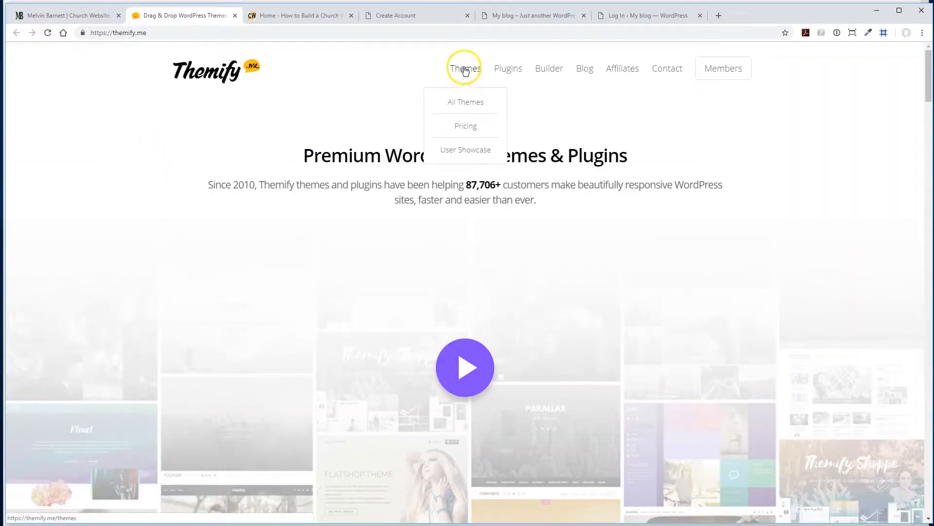
{"action": "left_click", "coordinate": [465, 101]}
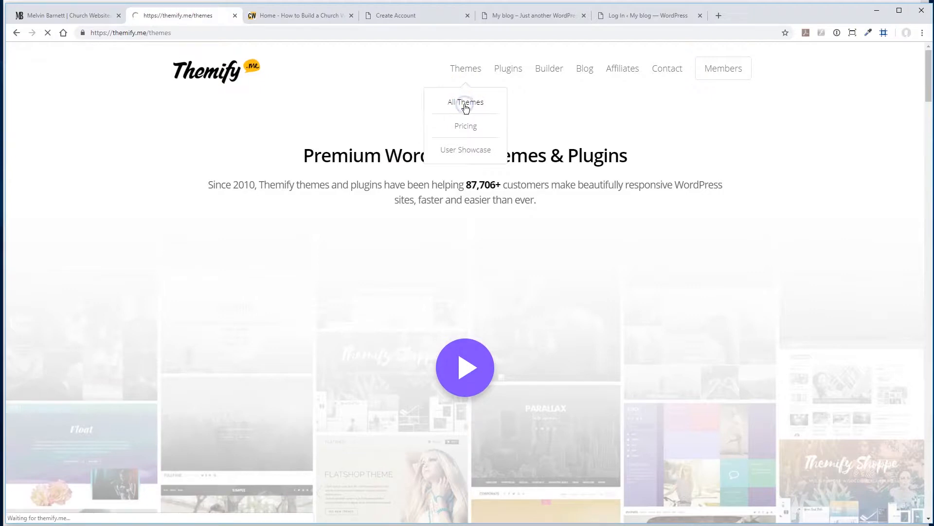
{"action": "left_click", "coordinate": [465, 102]}
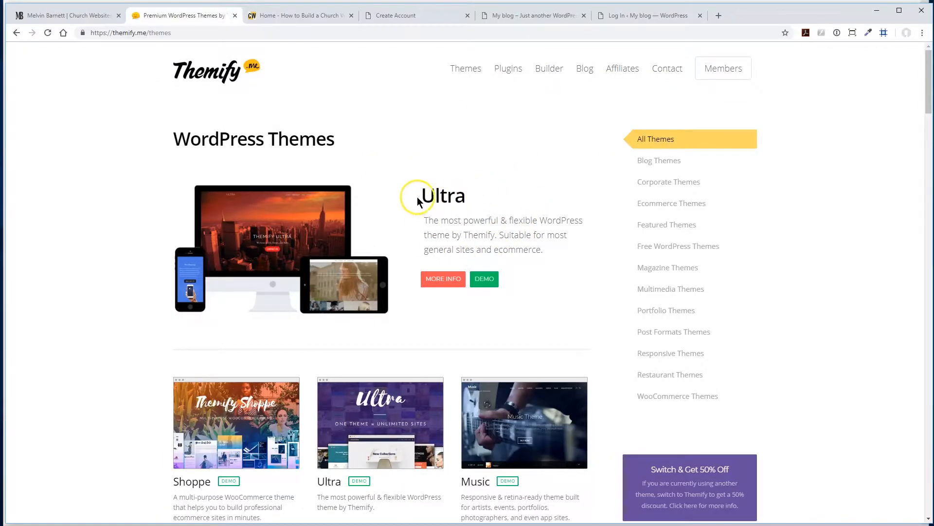
{"action": "mouse_move", "coordinate": [397, 214]}
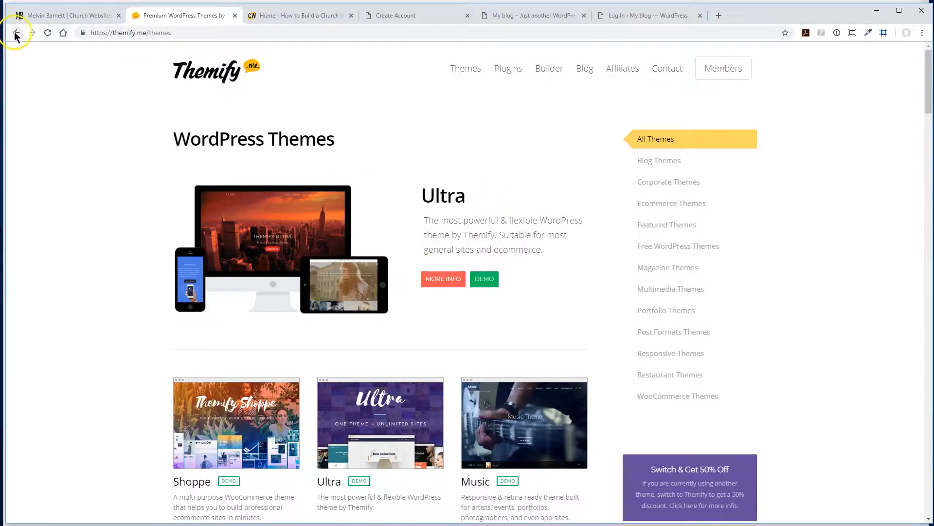
{"action": "left_click", "coordinate": [508, 68]}
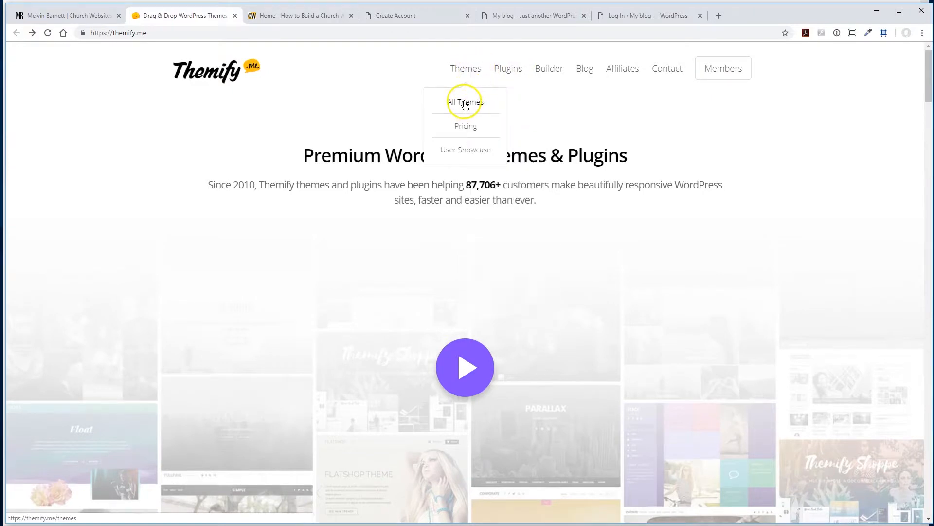
View Themify's pricing plans, then return to the WordPress Themes page featuring Ultra
{"action": "left_click", "coordinate": [465, 126]}
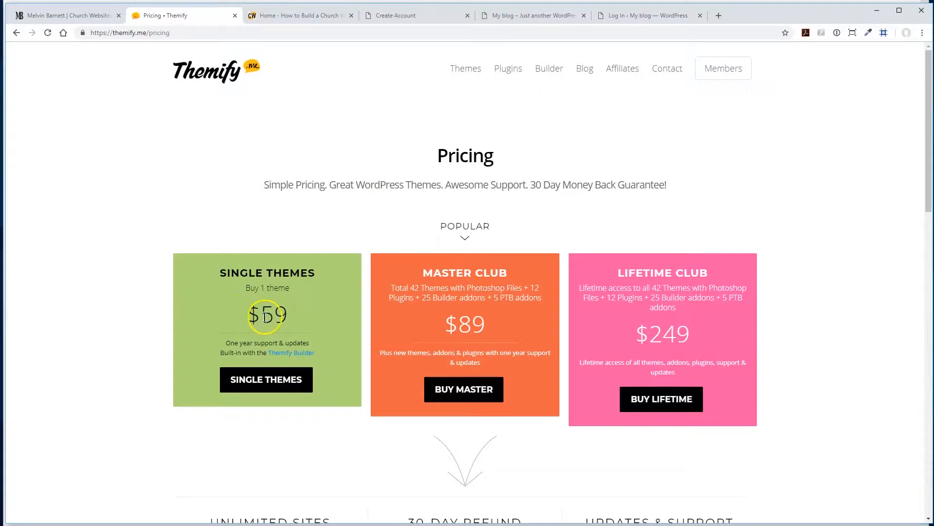
{"action": "mouse_move", "coordinate": [142, 276]}
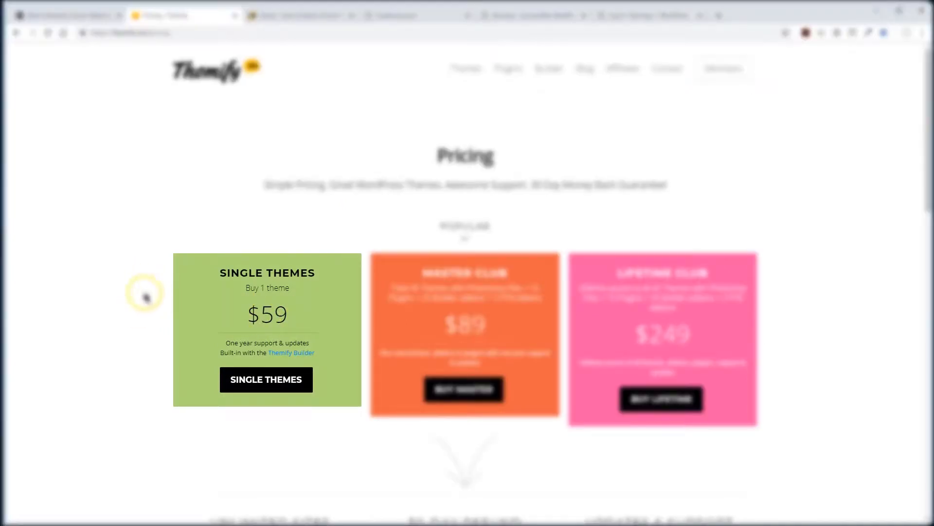
{"action": "mouse_move", "coordinate": [134, 294]}
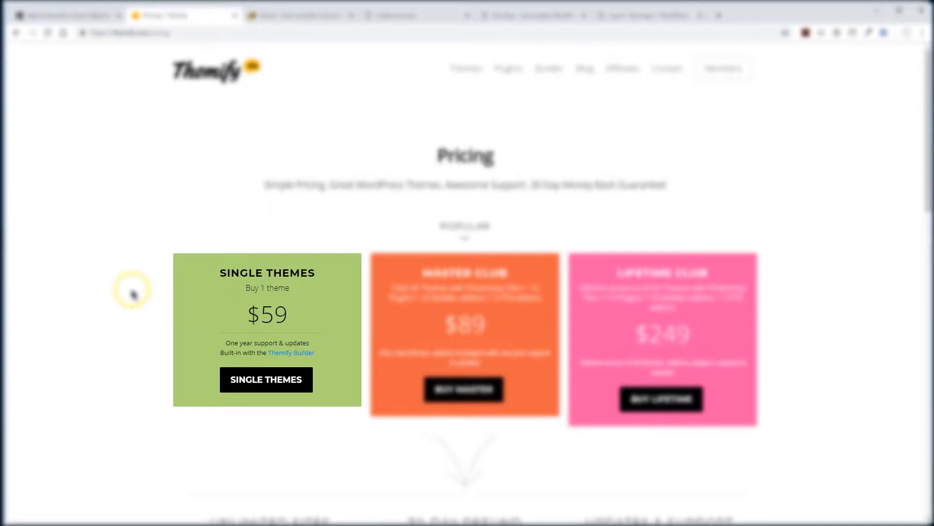
{"action": "mouse_move", "coordinate": [136, 291]}
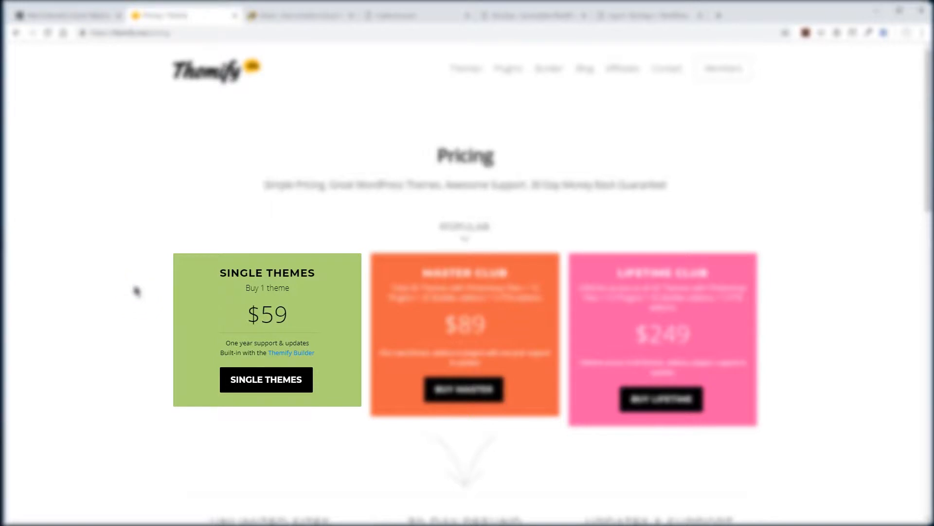
{"action": "mouse_move", "coordinate": [132, 298]}
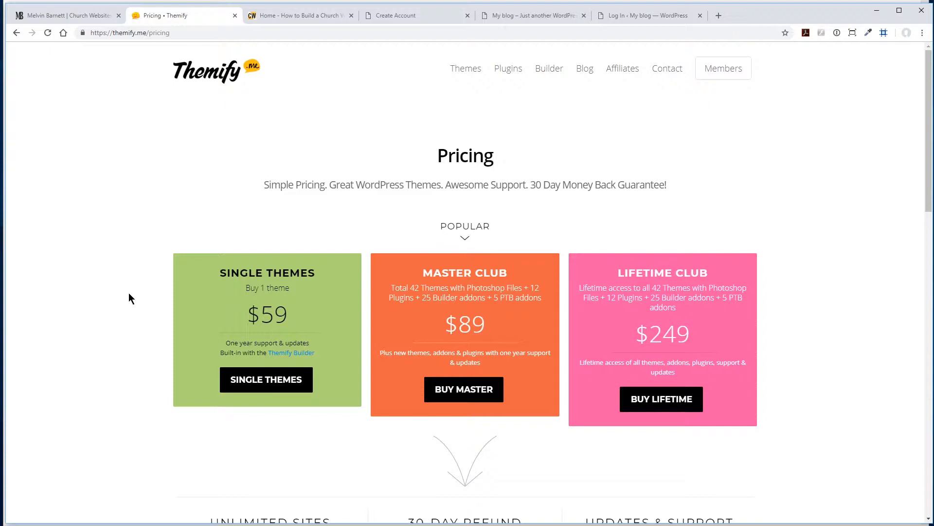
{"action": "mouse_move", "coordinate": [153, 208]}
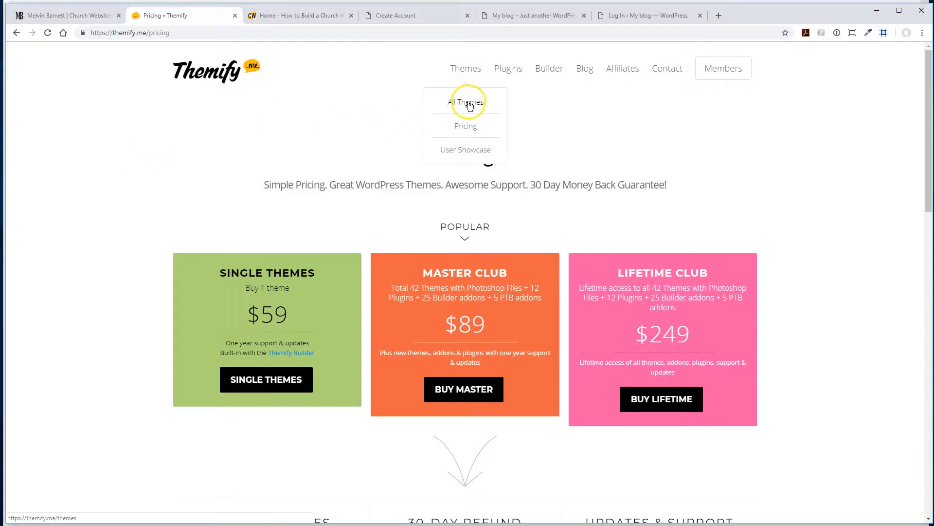
{"action": "left_click", "coordinate": [465, 103]}
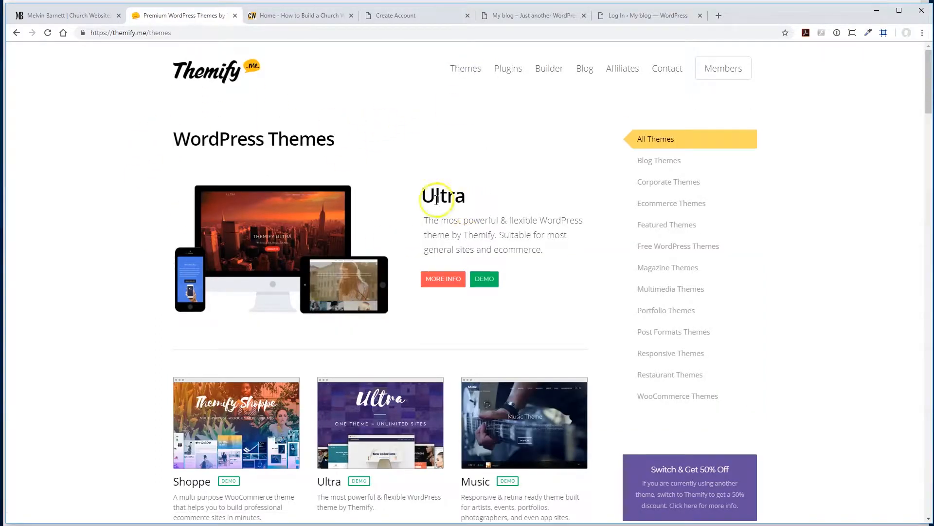
{"action": "mouse_move", "coordinate": [412, 235]}
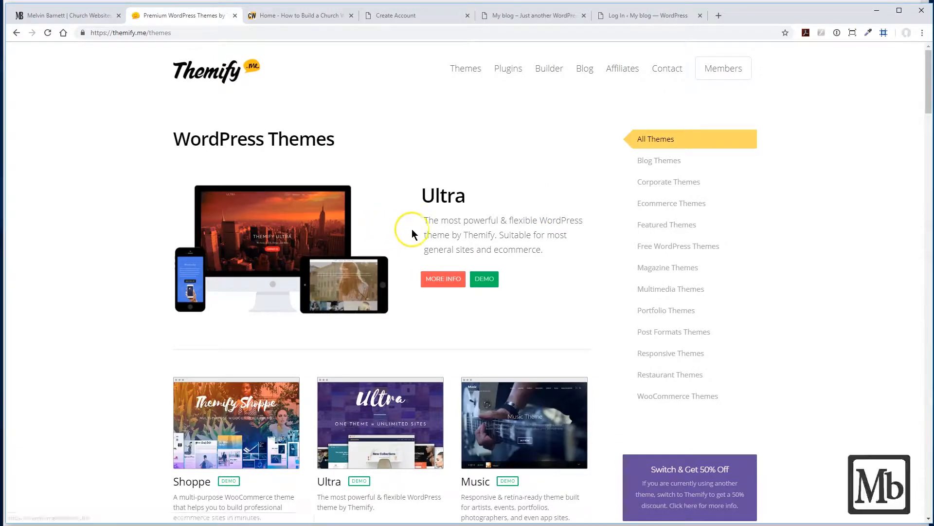
{"action": "mouse_move", "coordinate": [450, 238]}
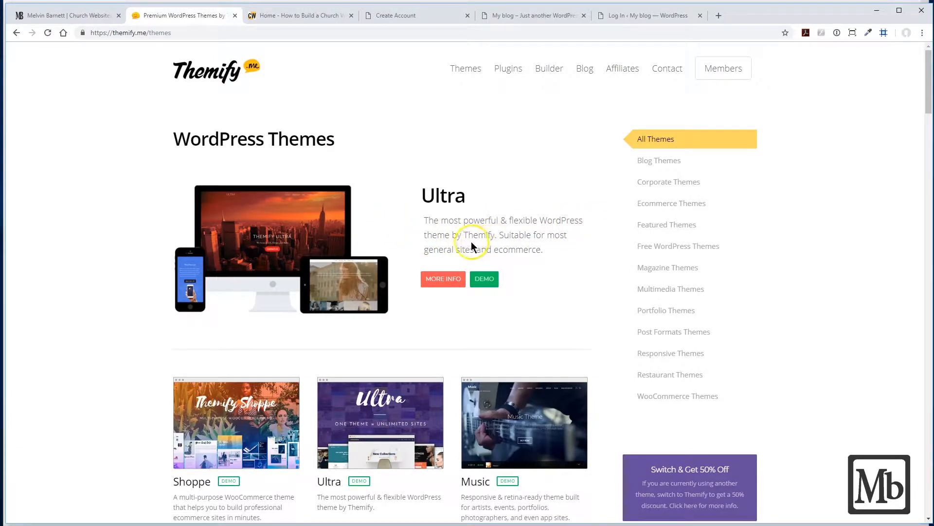
{"action": "mouse_move", "coordinate": [274, 247]}
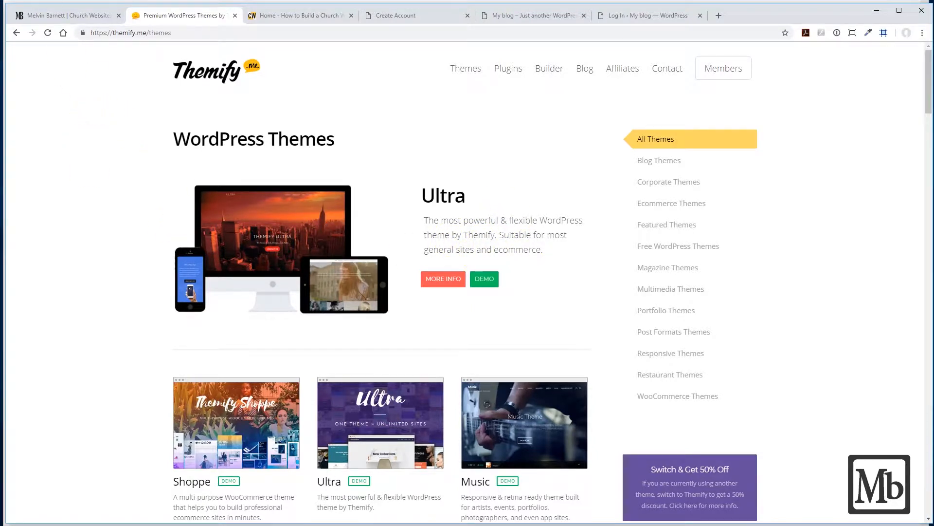
Reload How to Build a Church Website and scroll through its domain, platform and hosting sections
{"action": "left_click", "coordinate": [65, 15]}
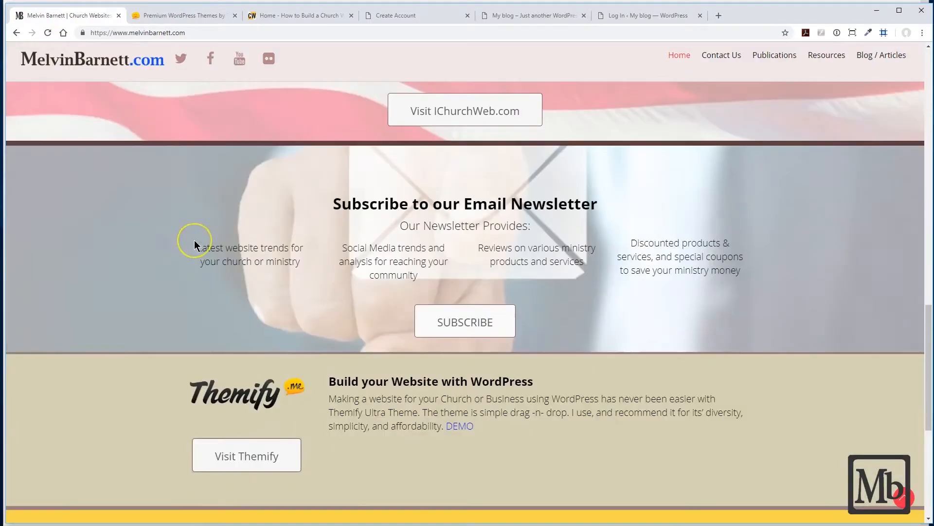
{"action": "scroll", "scroll_direction": "up", "scroll_amount": 3}
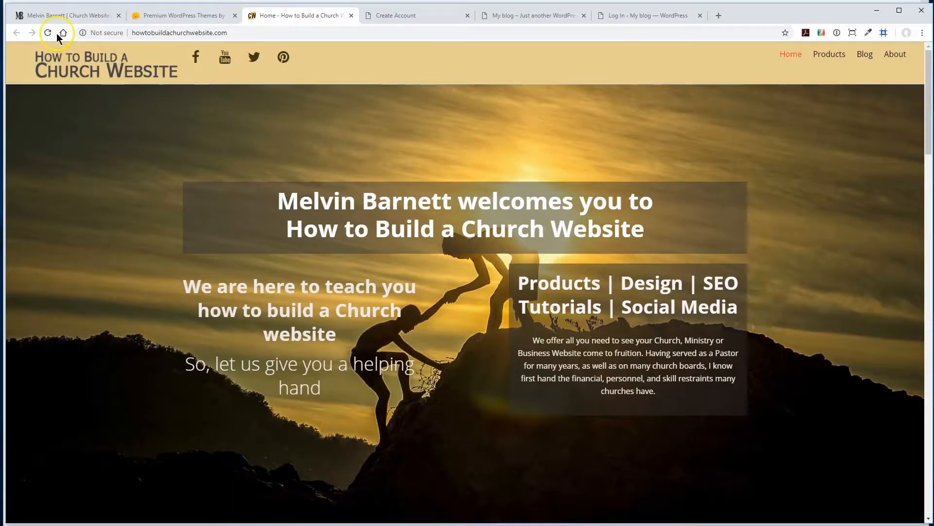
{"action": "left_click", "coordinate": [47, 33]}
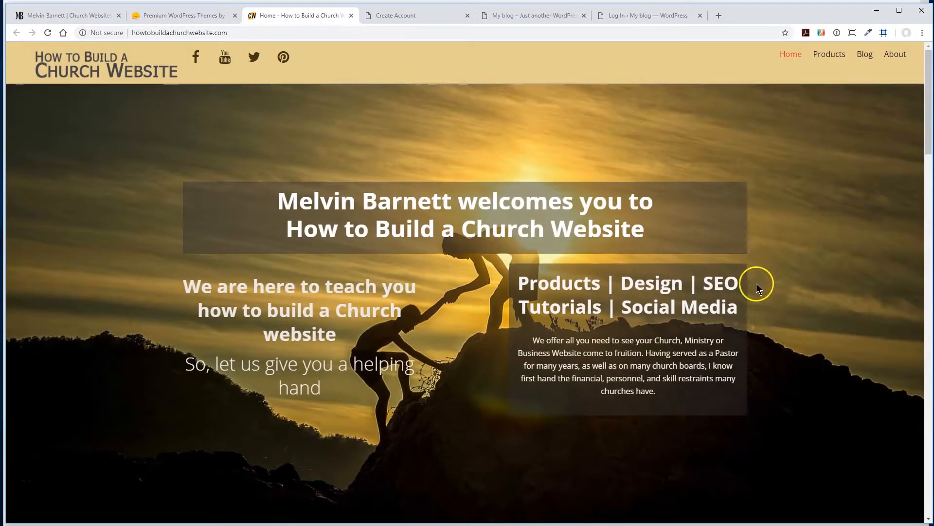
{"action": "scroll", "scroll_direction": "down", "scroll_amount": 3}
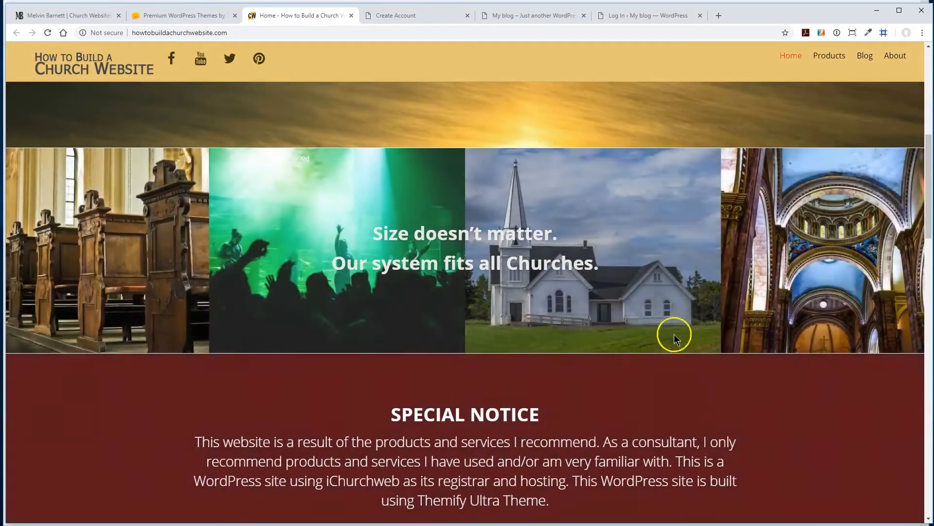
{"action": "scroll", "scroll_direction": "down", "scroll_amount": 3}
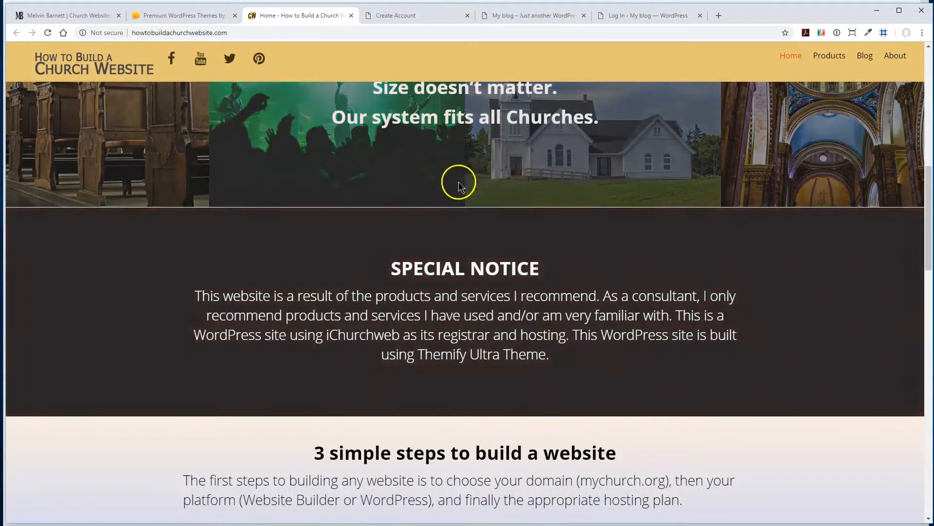
{"action": "scroll", "scroll_direction": "down", "scroll_amount": 3}
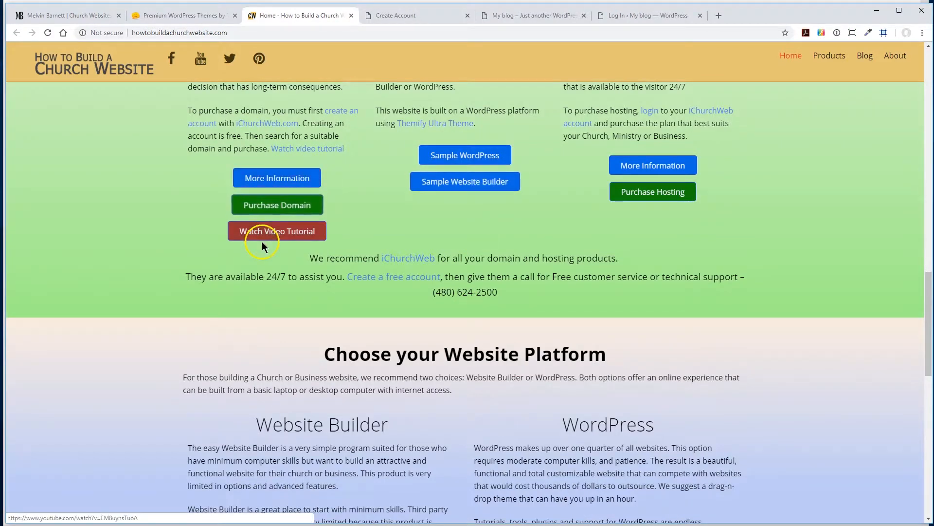
{"action": "scroll", "scroll_direction": "down", "scroll_amount": 3}
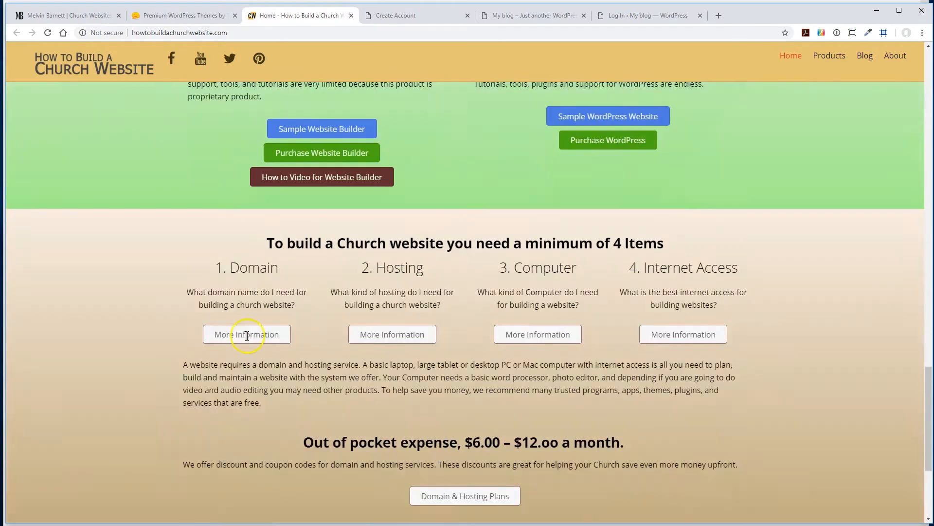
{"action": "scroll", "scroll_direction": "up", "scroll_amount": 3}
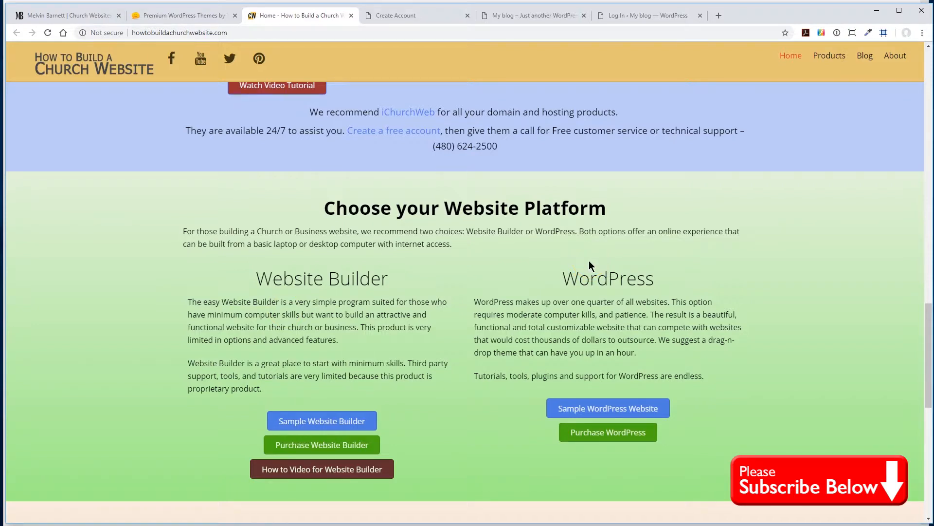
{"action": "mouse_move", "coordinate": [165, 206]}
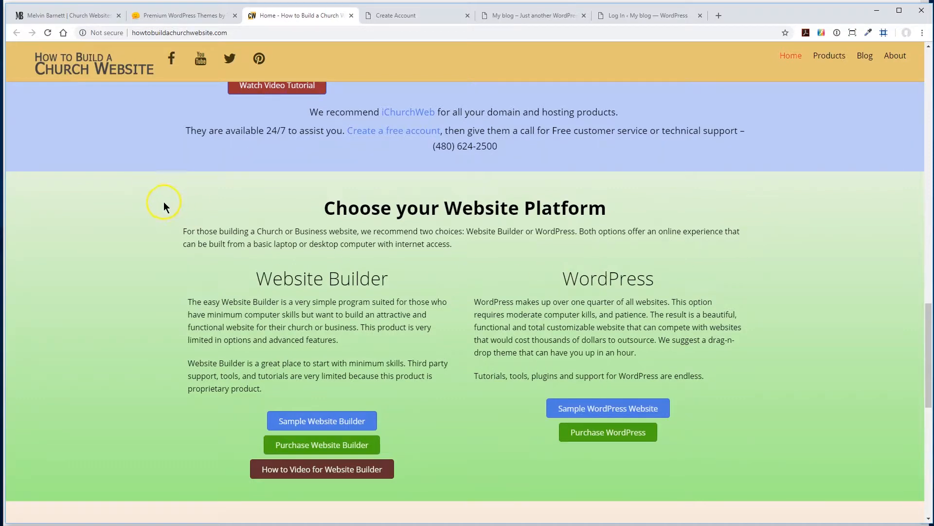
{"action": "scroll", "scroll_direction": "up", "scroll_amount": 3}
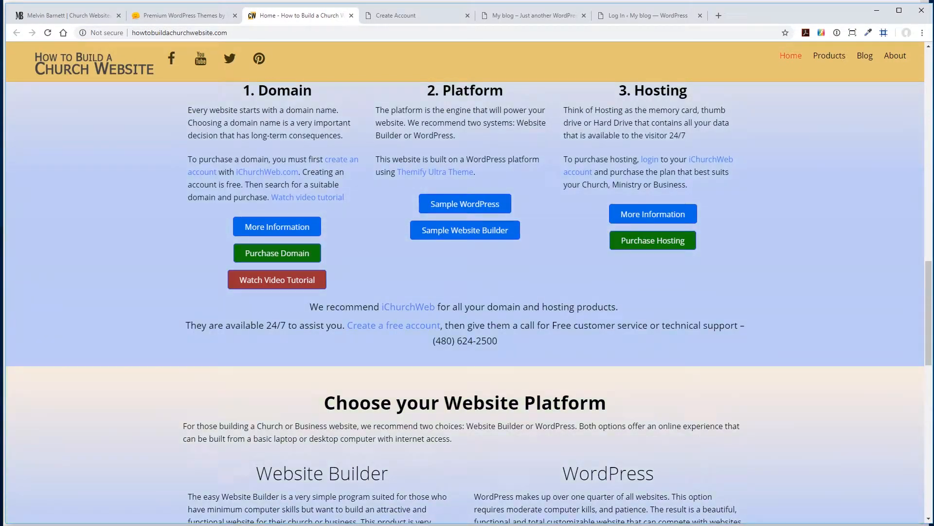
Close the iChurchWeb Create Account and Themify themes tabs, keeping the church website guide open
{"action": "left_click", "coordinate": [65, 14]}
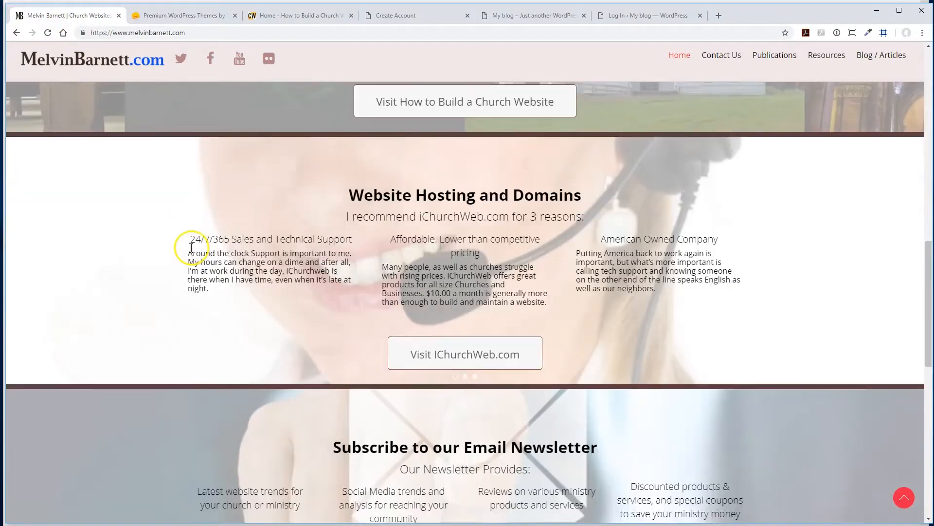
{"action": "scroll", "scroll_direction": "down", "scroll_amount": 3}
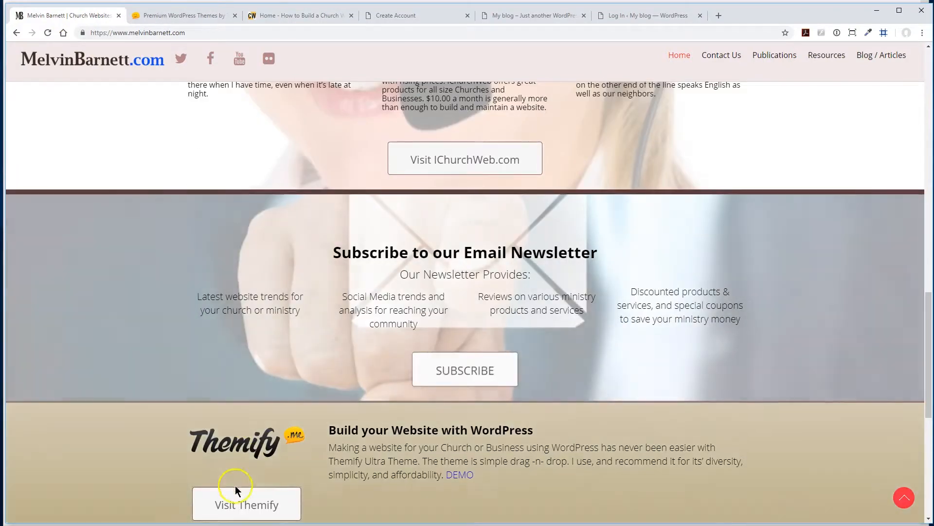
{"action": "mouse_move", "coordinate": [225, 465]}
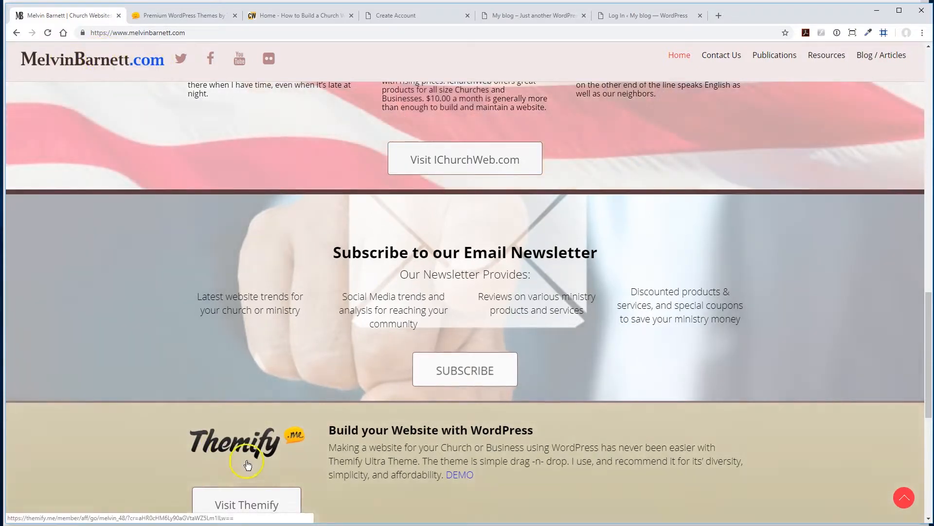
{"action": "mouse_move", "coordinate": [226, 179]}
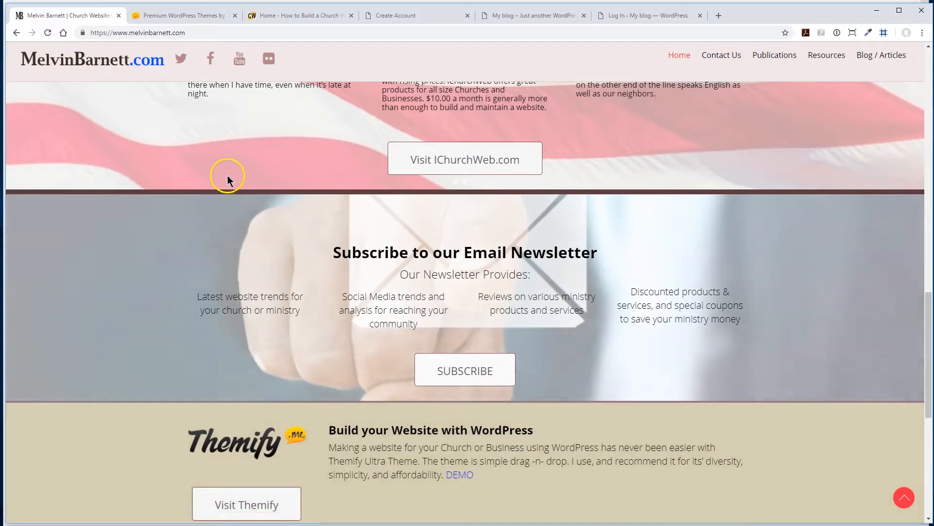
{"action": "mouse_move", "coordinate": [226, 178]}
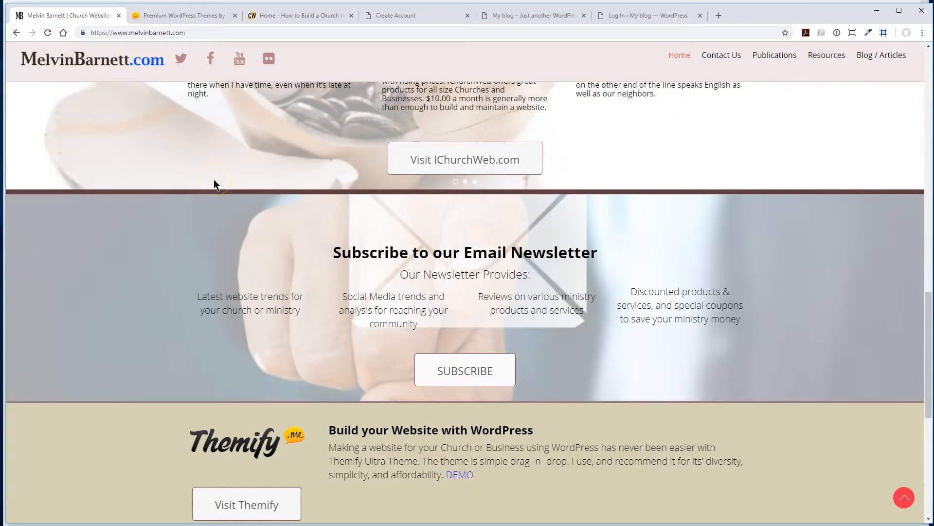
{"action": "mouse_move", "coordinate": [503, 15]}
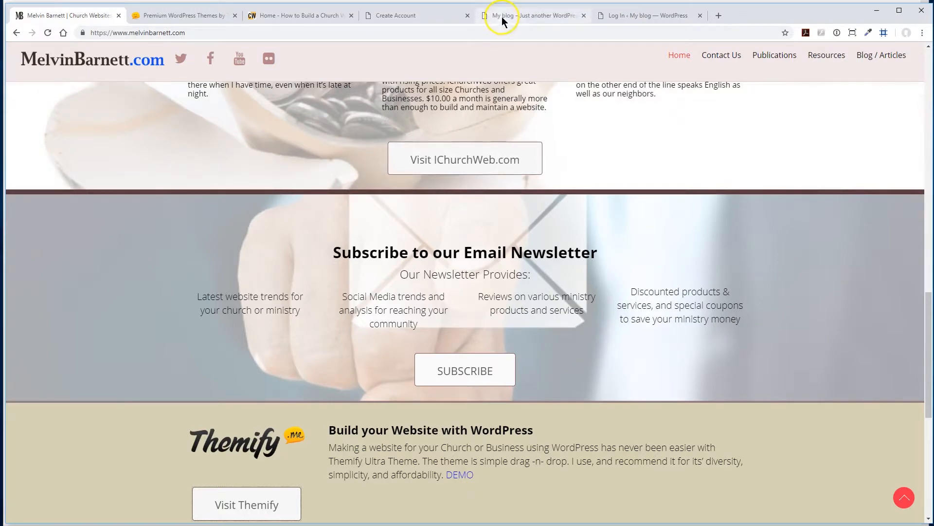
{"action": "left_click", "coordinate": [396, 14]}
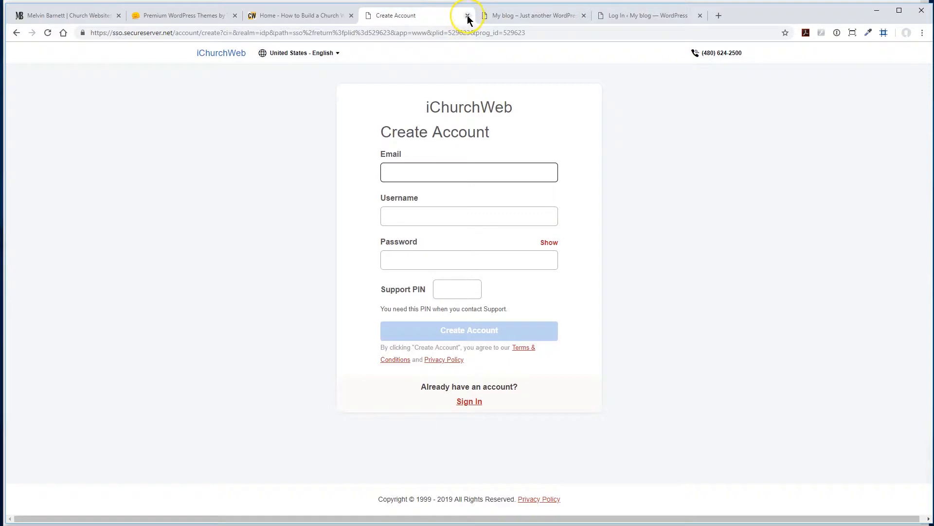
{"action": "left_click", "coordinate": [468, 15]}
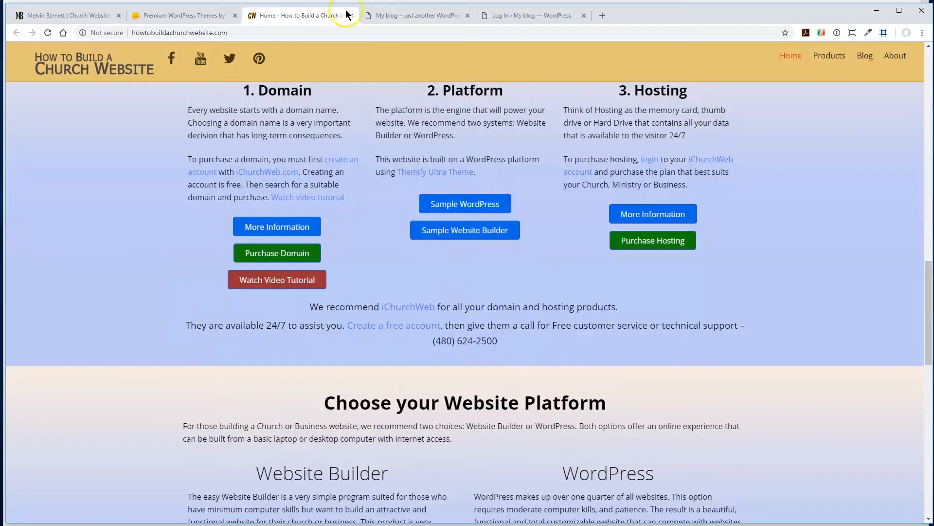
{"action": "mouse_move", "coordinate": [350, 15]}
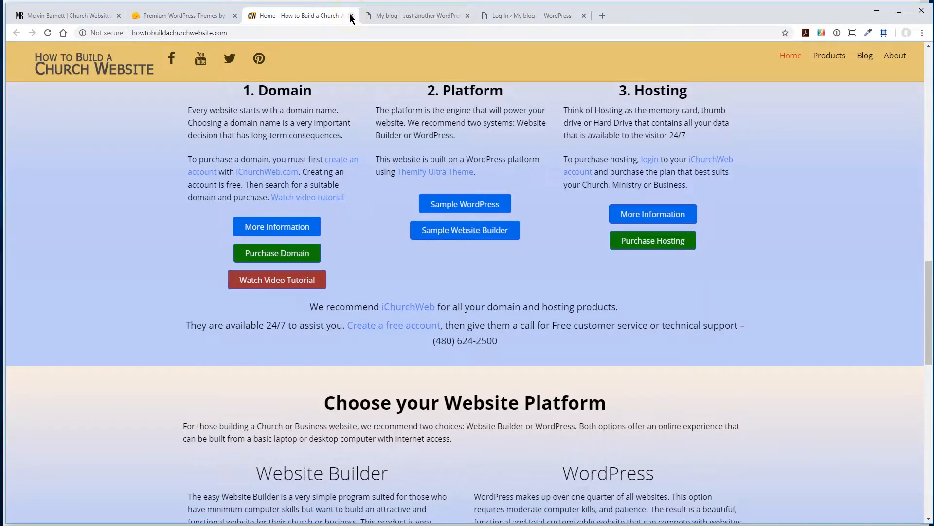
{"action": "left_click", "coordinate": [182, 14]}
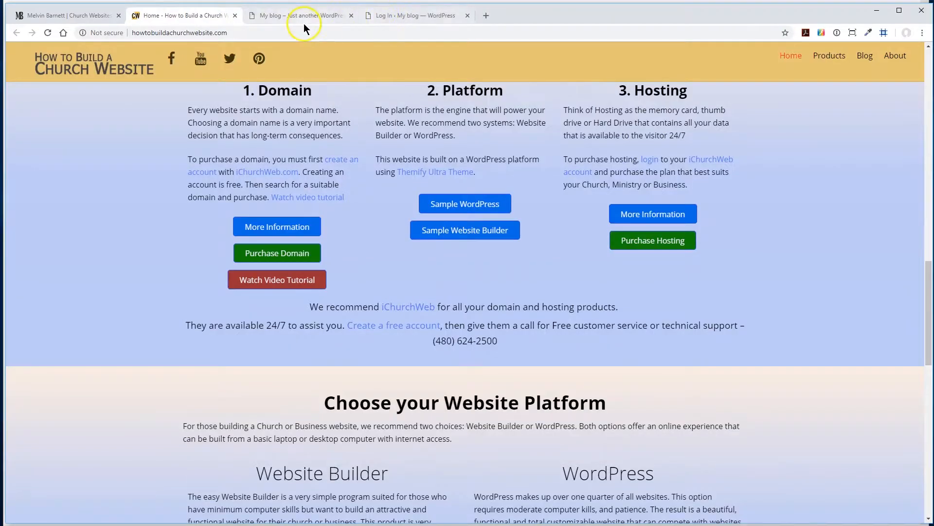
{"action": "left_click", "coordinate": [300, 15]}
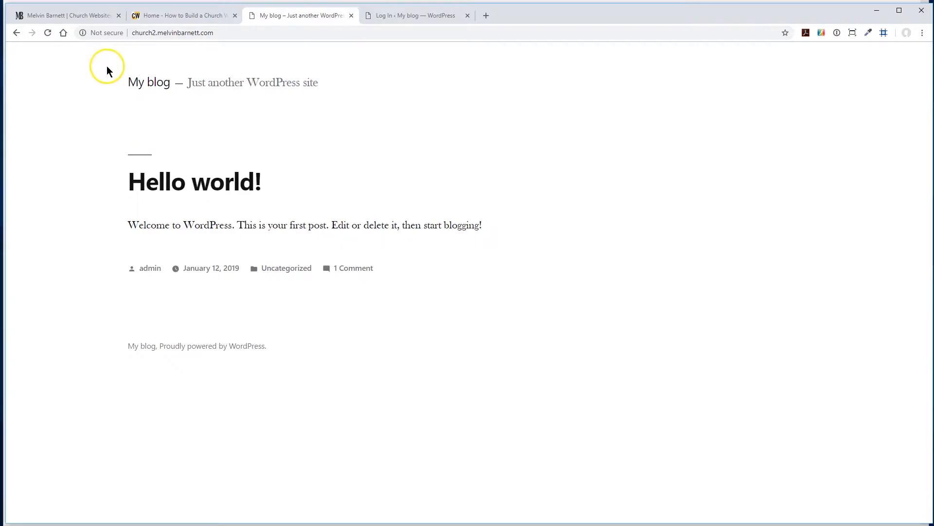
{"action": "mouse_move", "coordinate": [320, 351]}
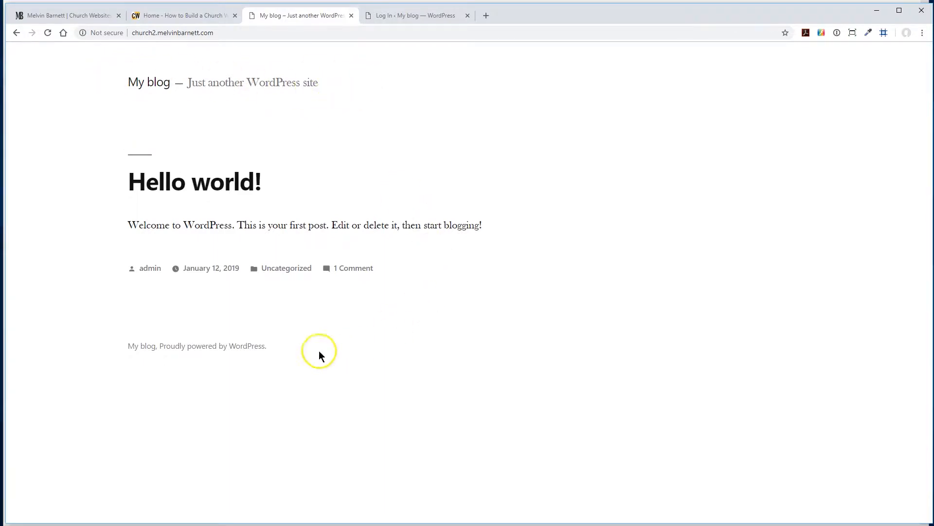
{"action": "mouse_move", "coordinate": [141, 49]}
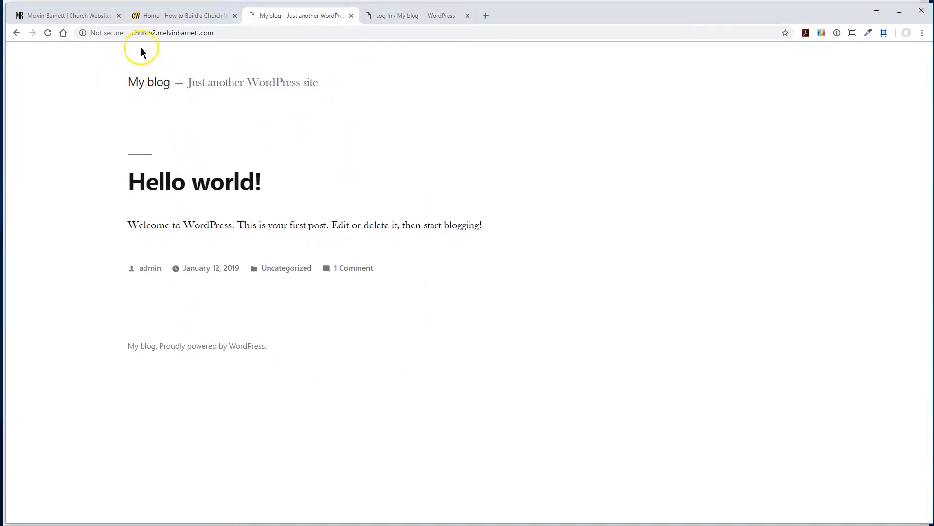
{"action": "mouse_move", "coordinate": [202, 47]}
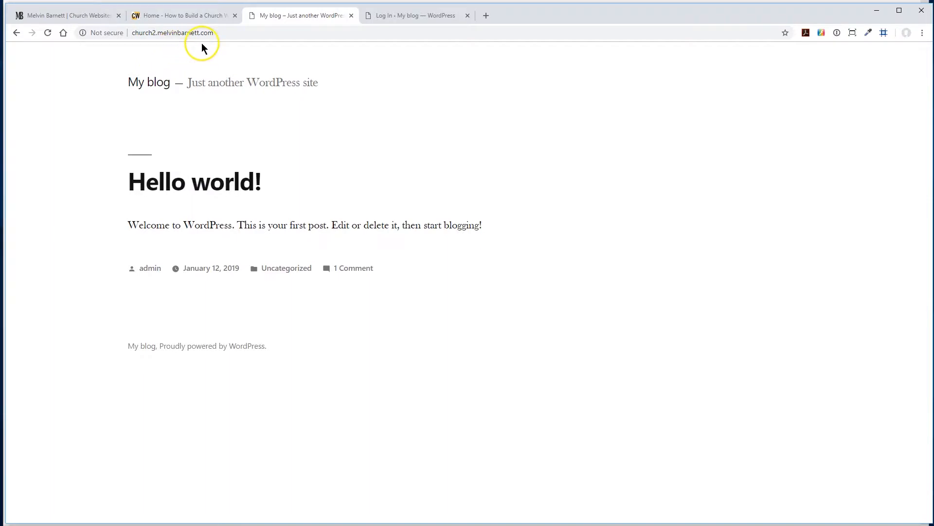
{"action": "mouse_move", "coordinate": [398, 78]}
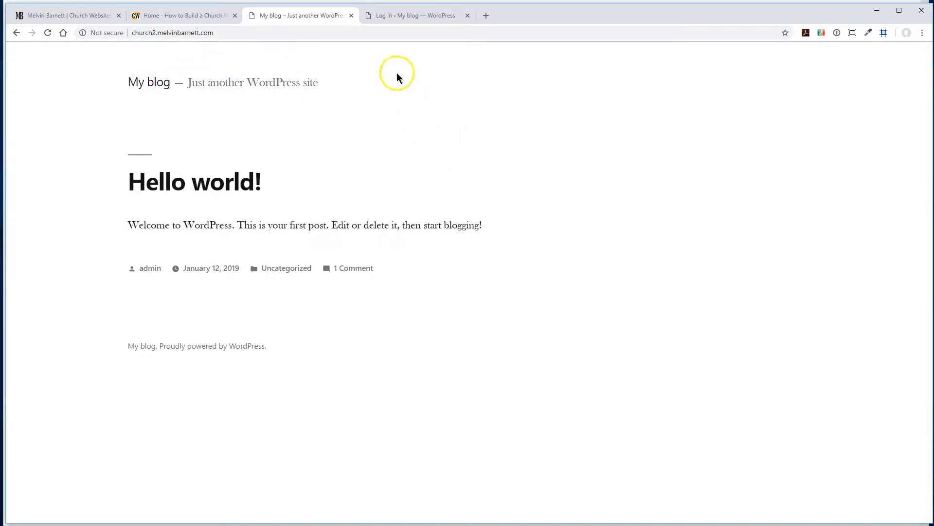
{"action": "mouse_move", "coordinate": [438, 109]}
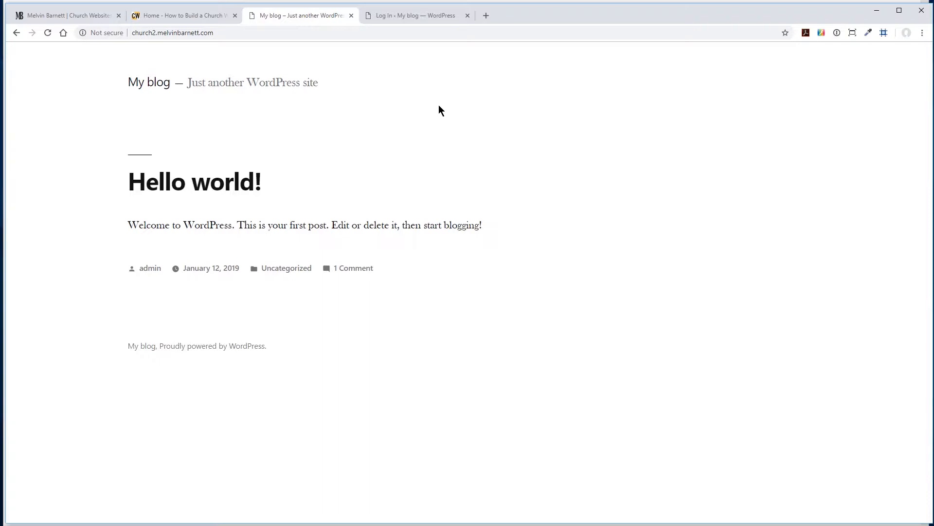
{"action": "mouse_move", "coordinate": [271, 172]}
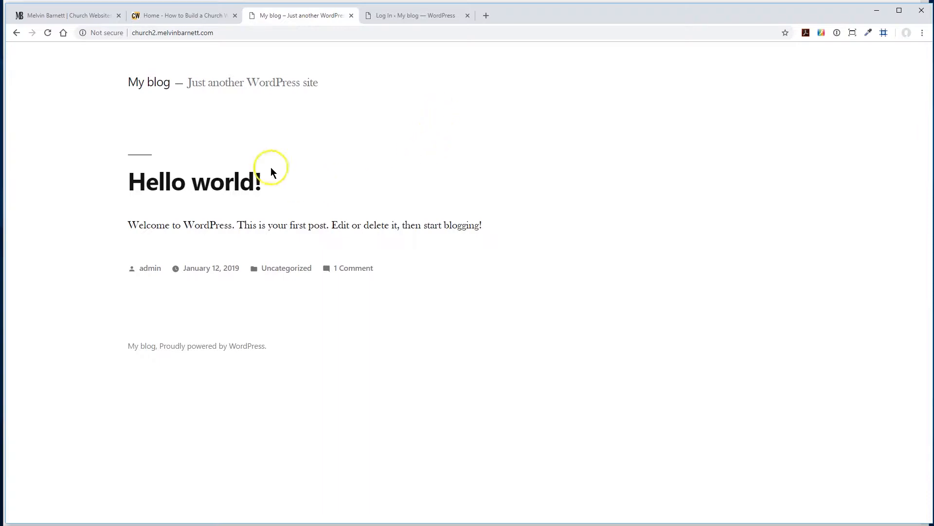
{"action": "mouse_move", "coordinate": [415, 11]}
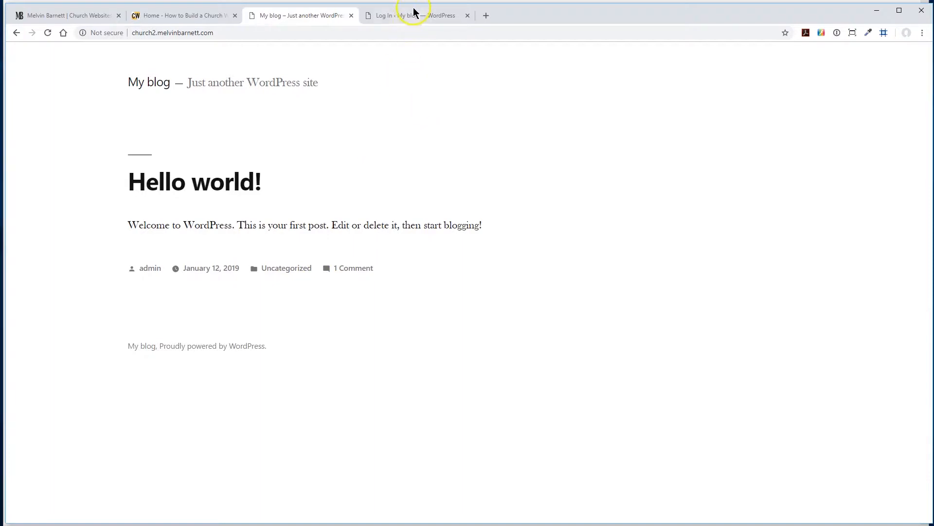
Log in to church2.melvinbarnett.com/wp-admin with the site's username and password
{"action": "left_click", "coordinate": [411, 15]}
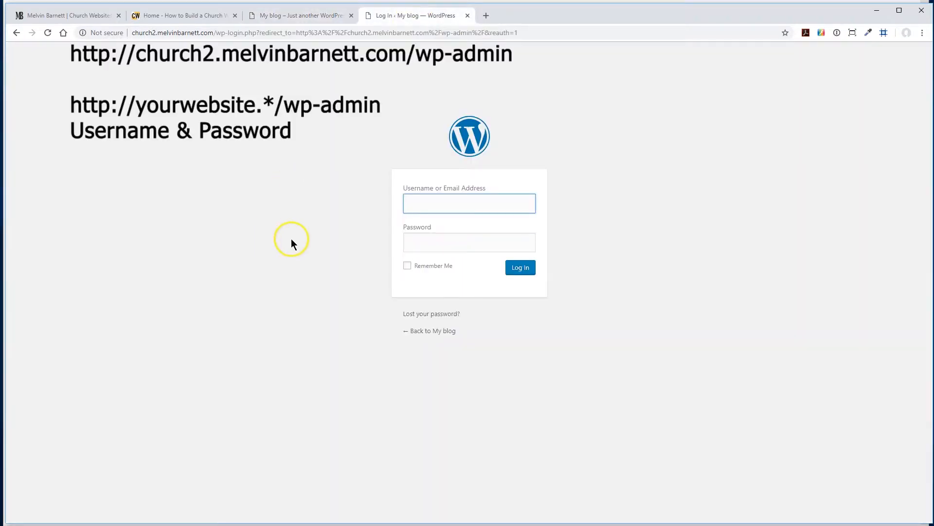
{"action": "mouse_move", "coordinate": [309, 202]}
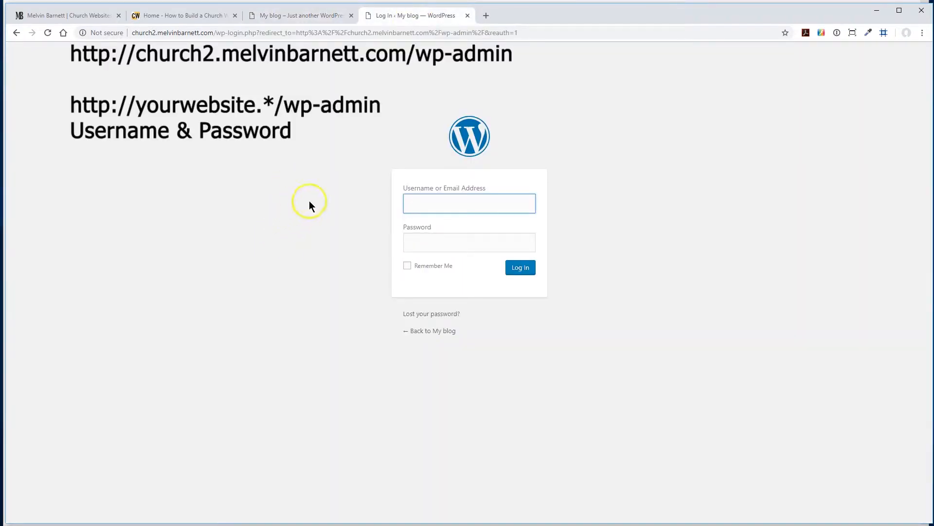
{"action": "mouse_move", "coordinate": [333, 331]}
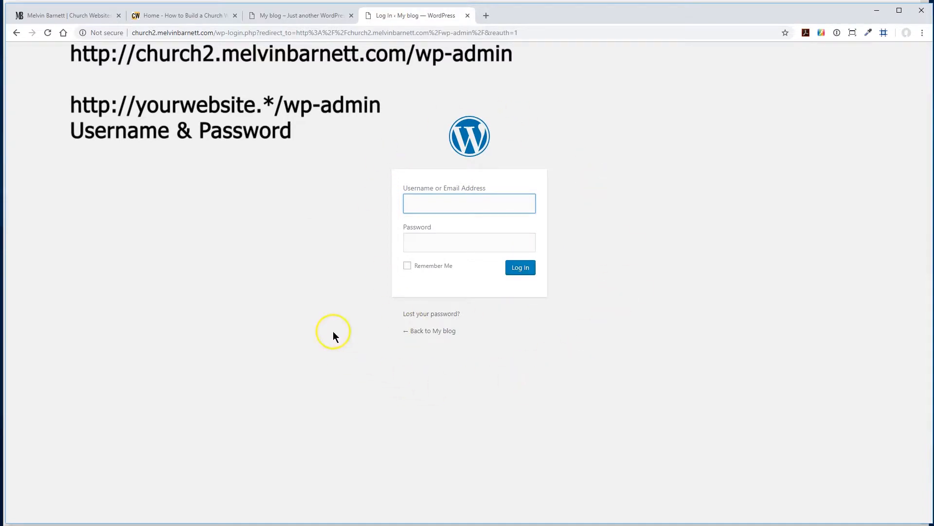
{"action": "mouse_move", "coordinate": [333, 335]}
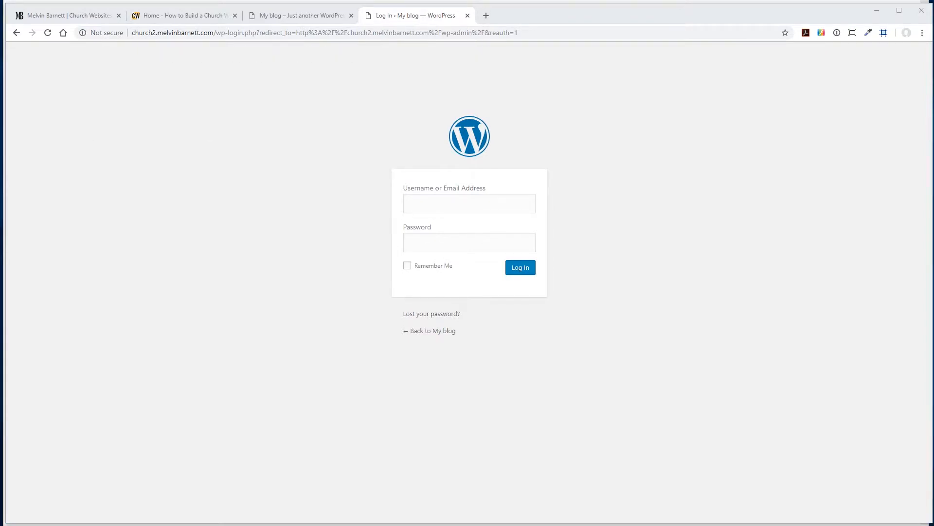
{"action": "left_click", "coordinate": [469, 203]}
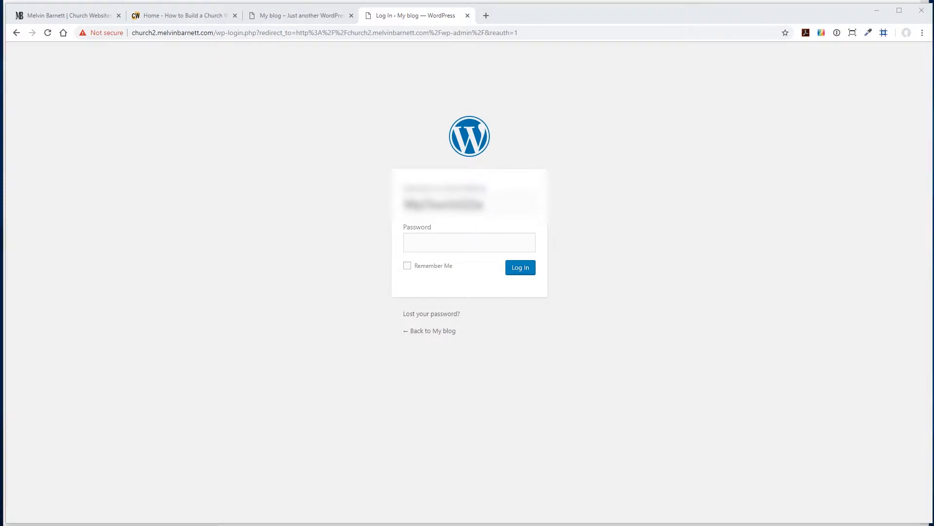
{"action": "left_click", "coordinate": [469, 242]}
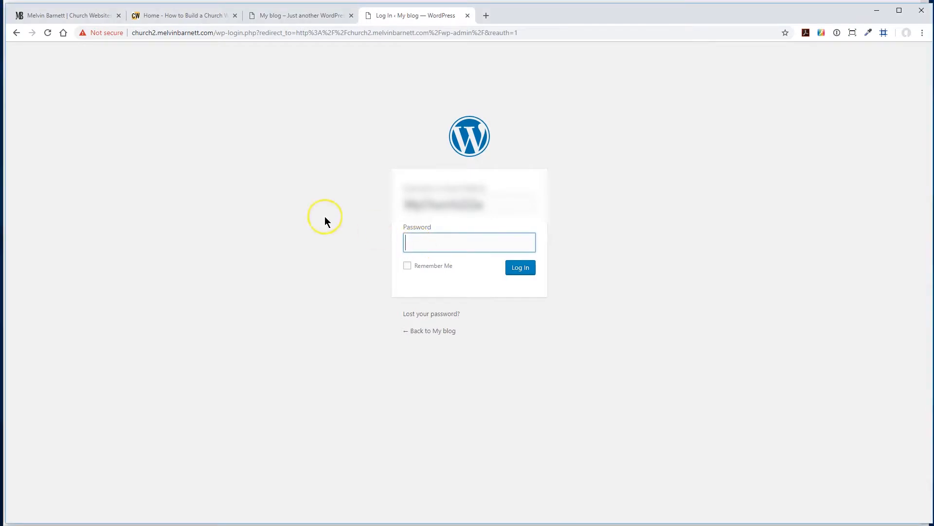
{"action": "mouse_move", "coordinate": [302, 214]}
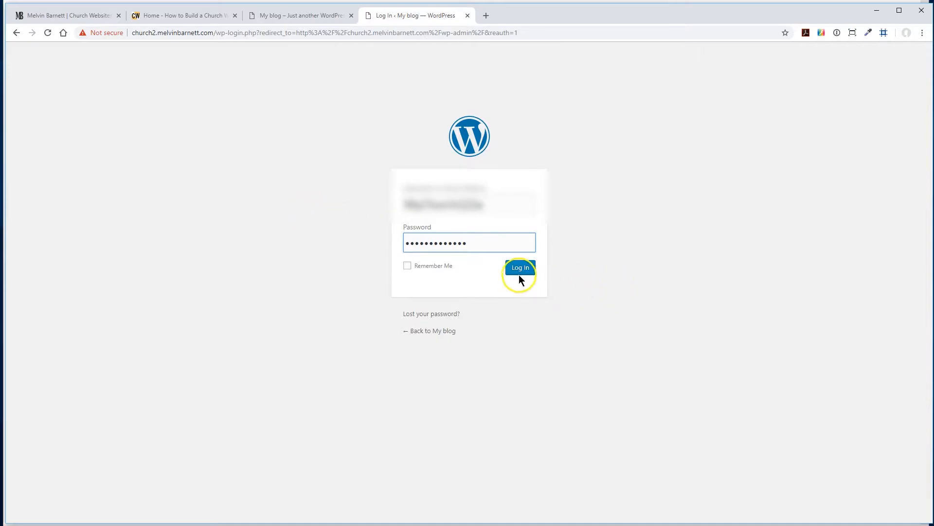
{"action": "left_click", "coordinate": [519, 267]}
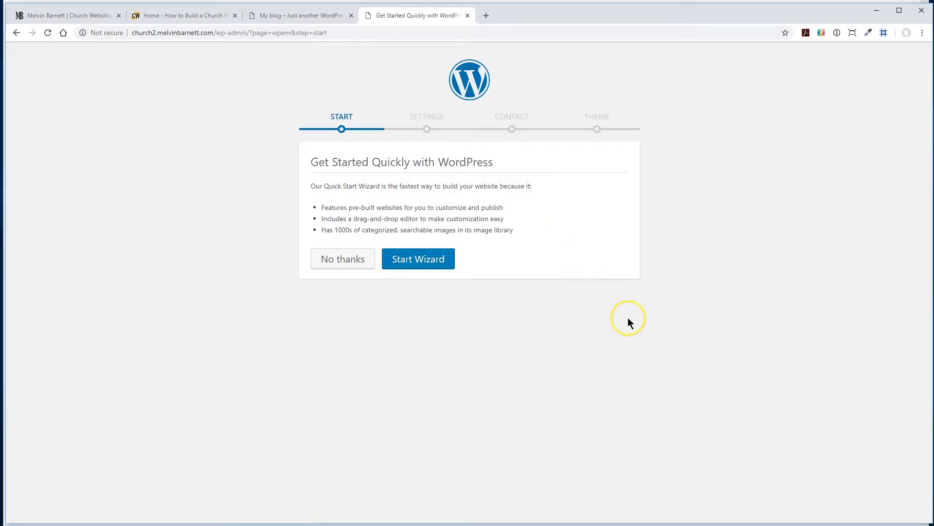
{"action": "mouse_move", "coordinate": [409, 289]}
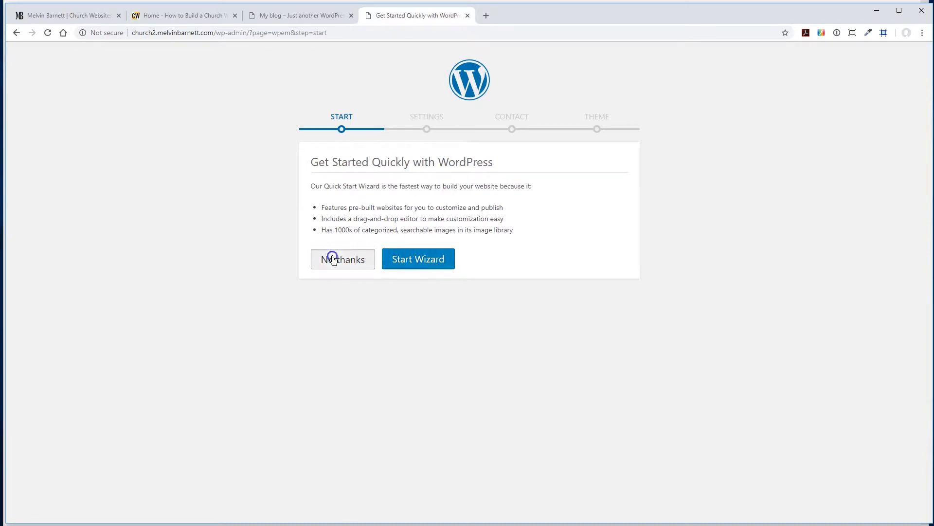
Decline the Quick Start Wizard with No thanks to reach the admin Dashboard
{"action": "left_click", "coordinate": [342, 259]}
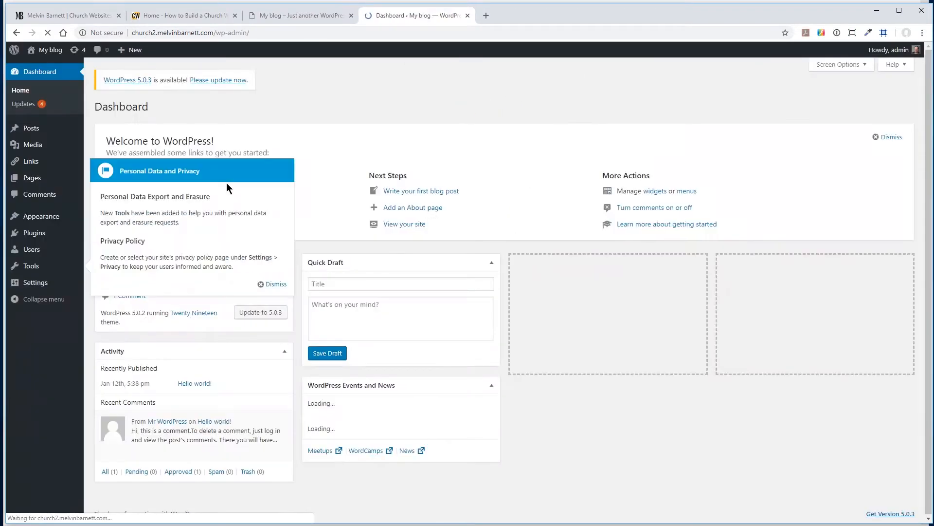
{"action": "mouse_move", "coordinate": [38, 396]}
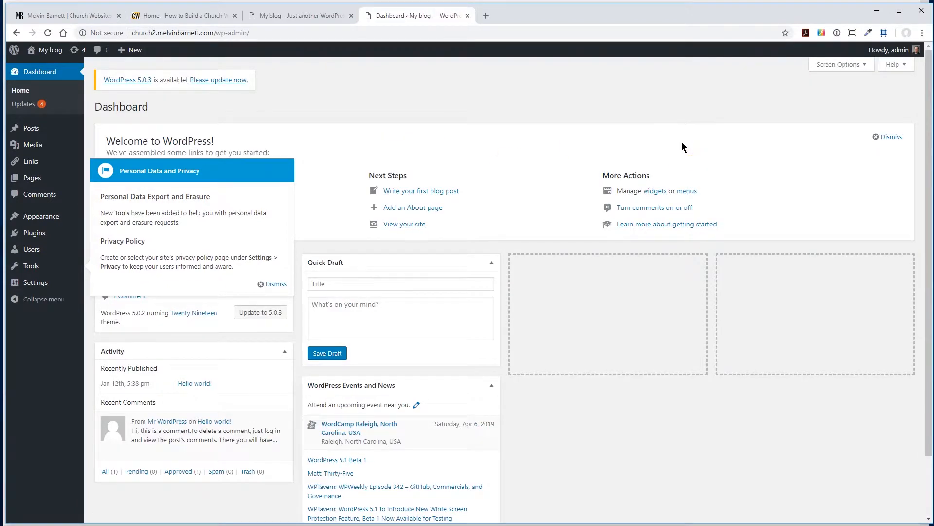
{"action": "mouse_move", "coordinate": [40, 216]}
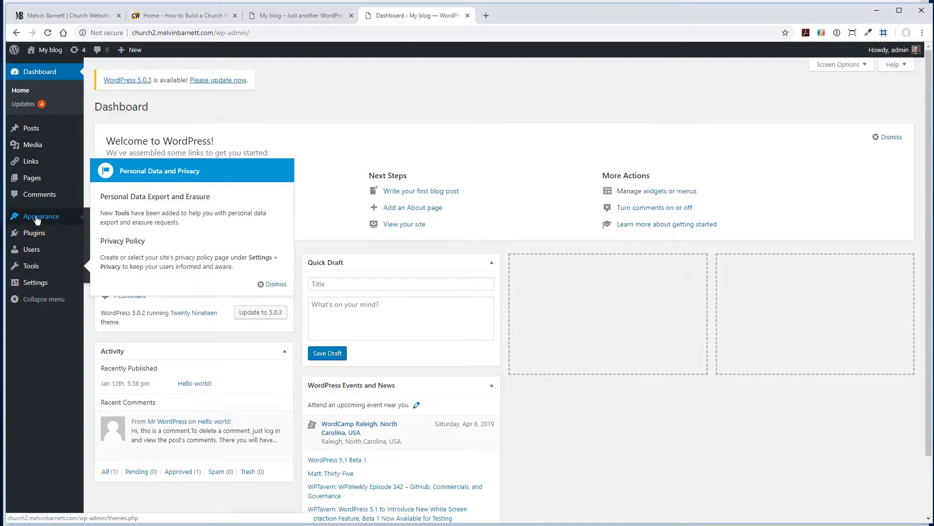
Show the Themes page via Appearance, listing Twenty Nineteen active with Twenty Seventeen and Sixteen
{"action": "left_click", "coordinate": [40, 216]}
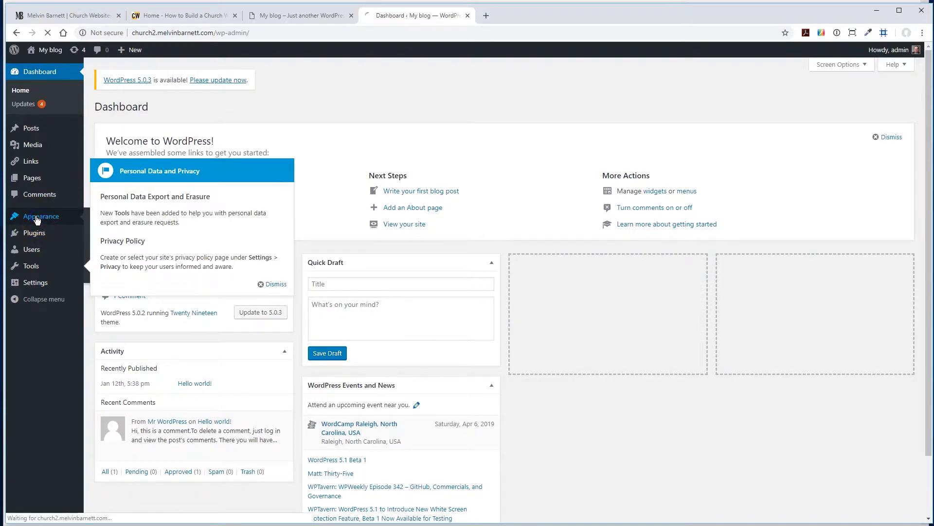
{"action": "left_click", "coordinate": [41, 216]}
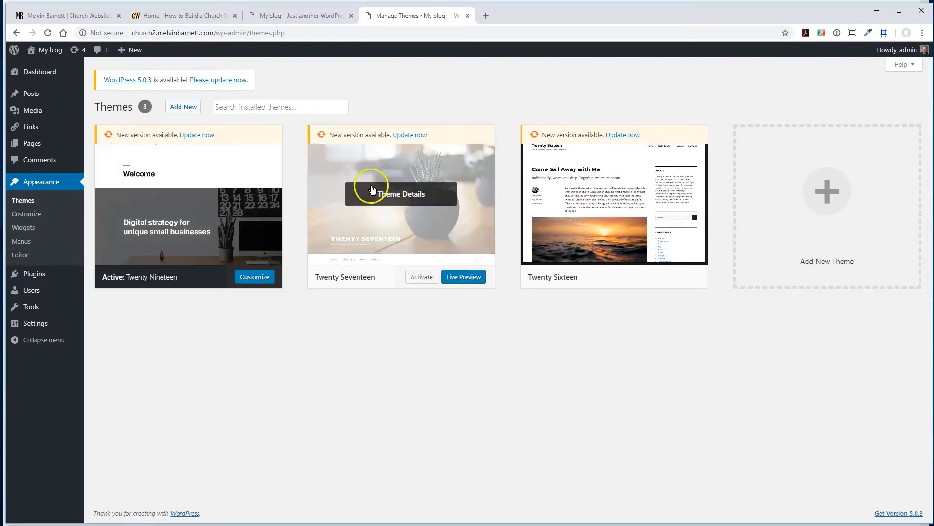
{"action": "mouse_move", "coordinate": [208, 221]}
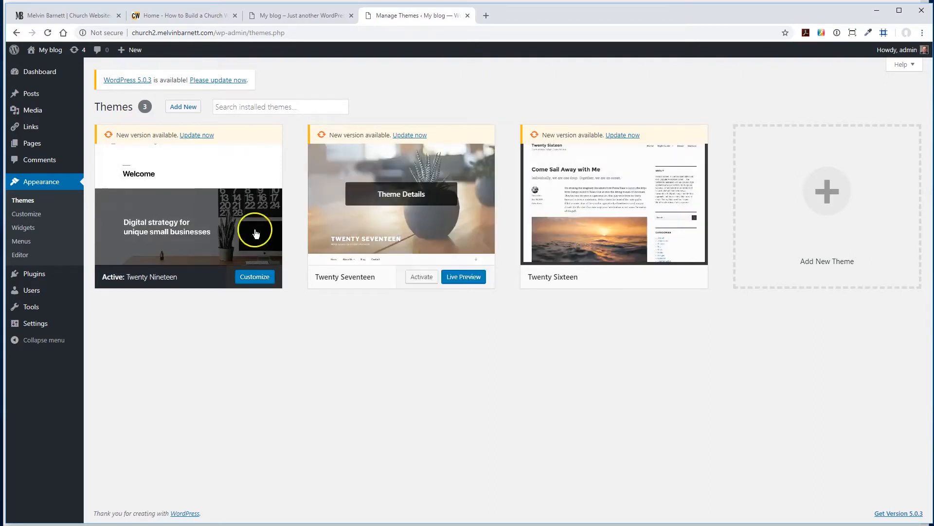
{"action": "mouse_move", "coordinate": [428, 368]}
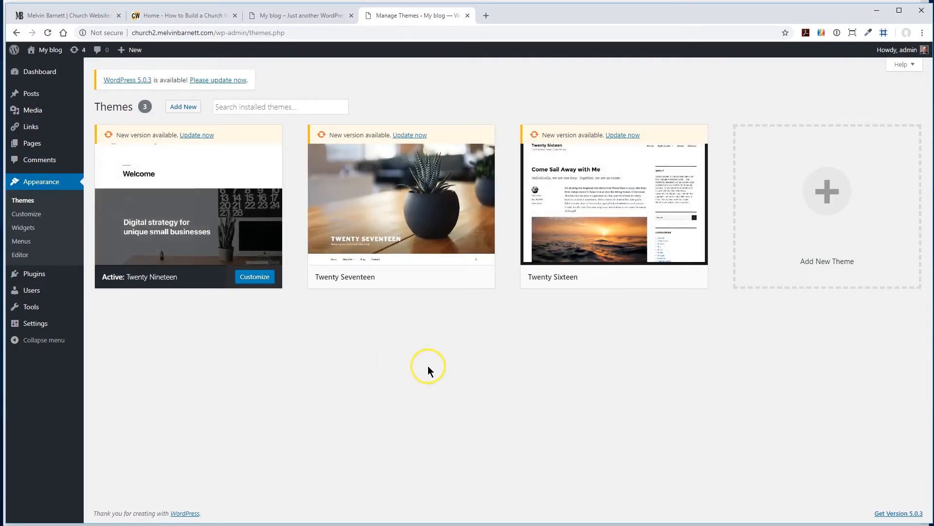
{"action": "mouse_move", "coordinate": [249, 226]}
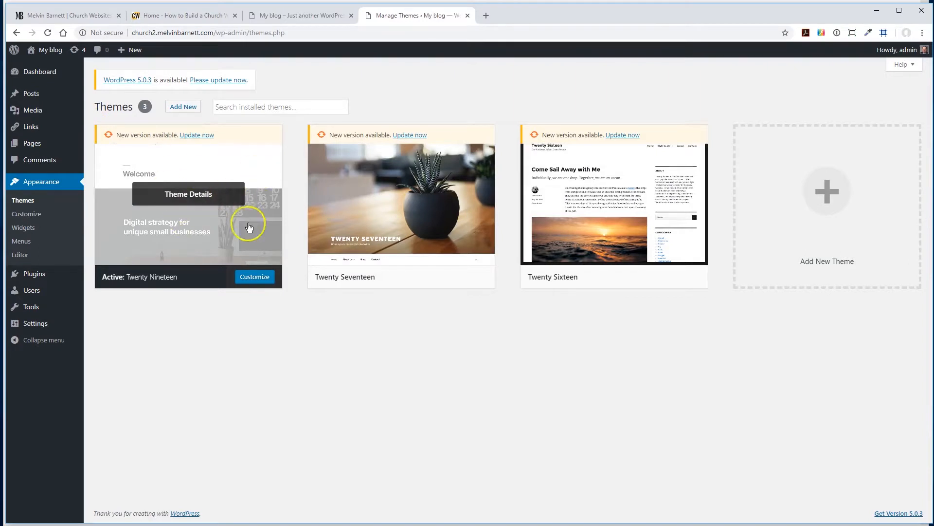
{"action": "mouse_move", "coordinate": [196, 182]}
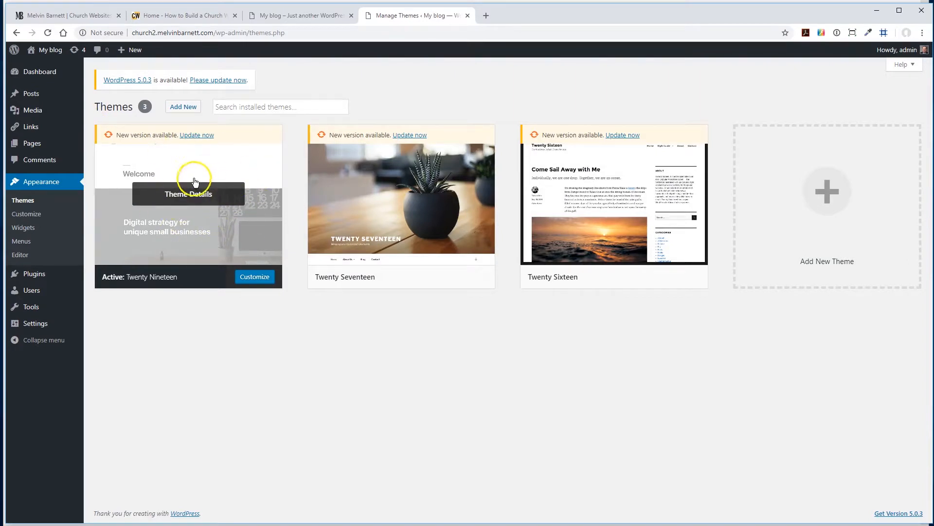
{"action": "mouse_move", "coordinate": [612, 194]}
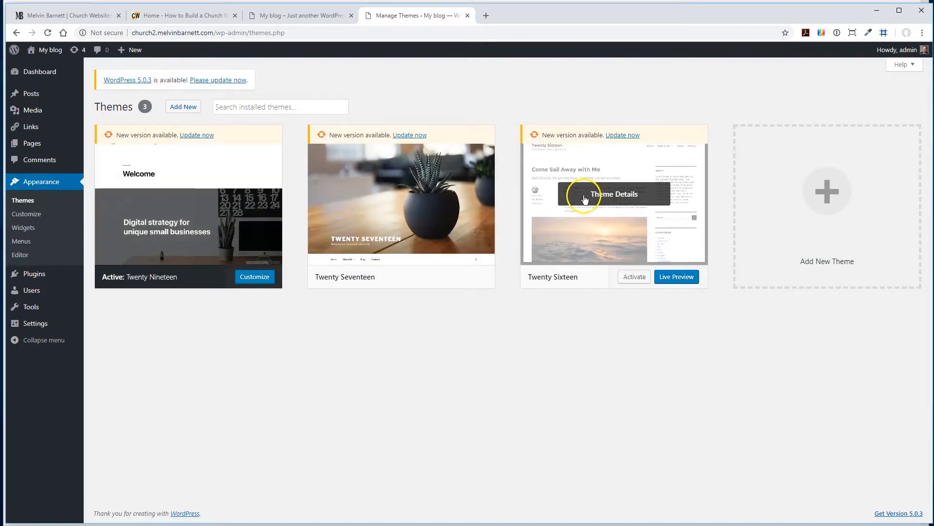
{"action": "mouse_move", "coordinate": [601, 156]}
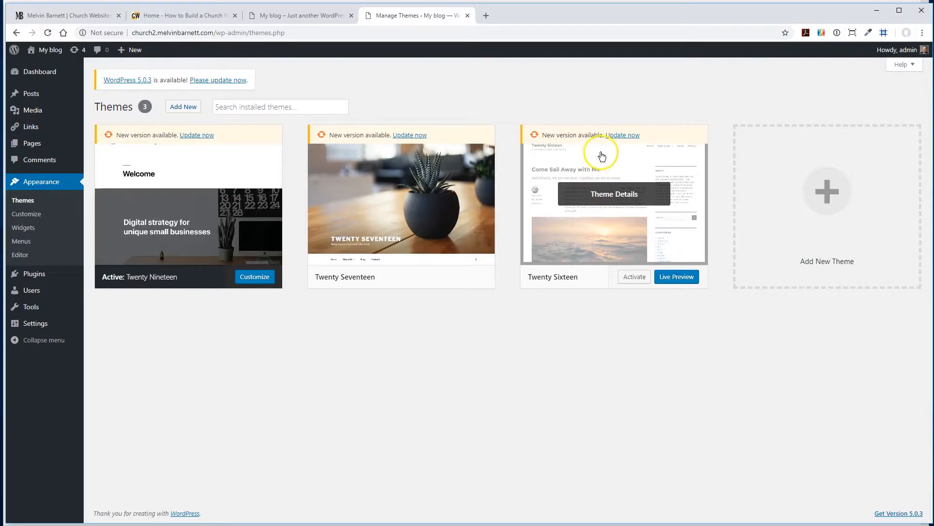
{"action": "mouse_move", "coordinate": [548, 89]}
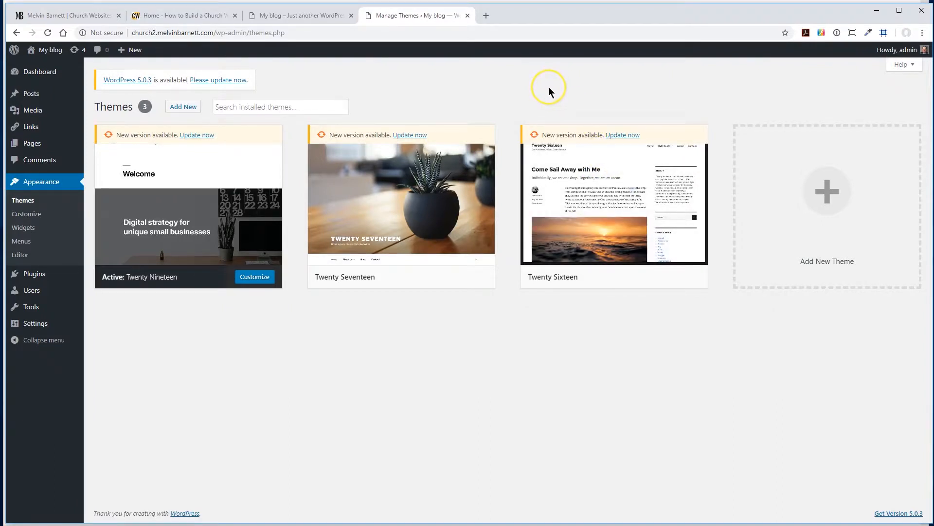
{"action": "mouse_move", "coordinate": [549, 93]}
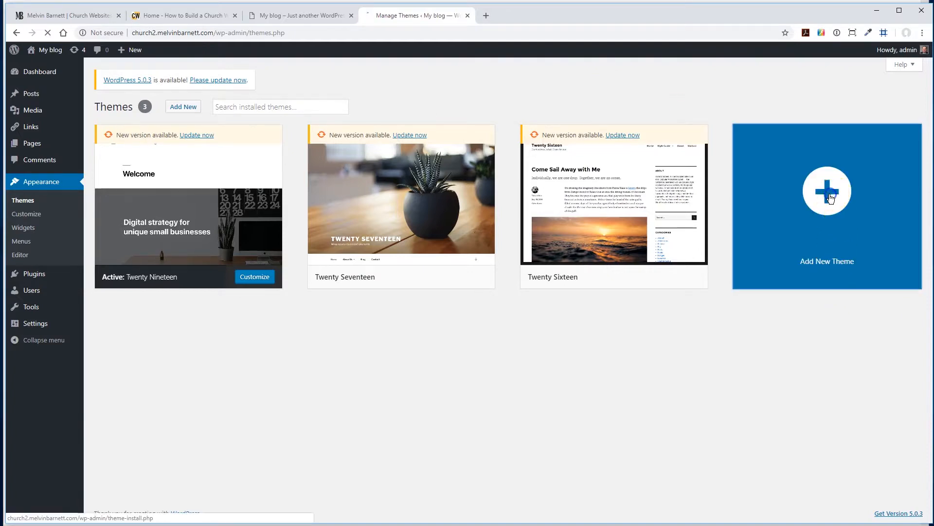
{"action": "left_click", "coordinate": [827, 191]}
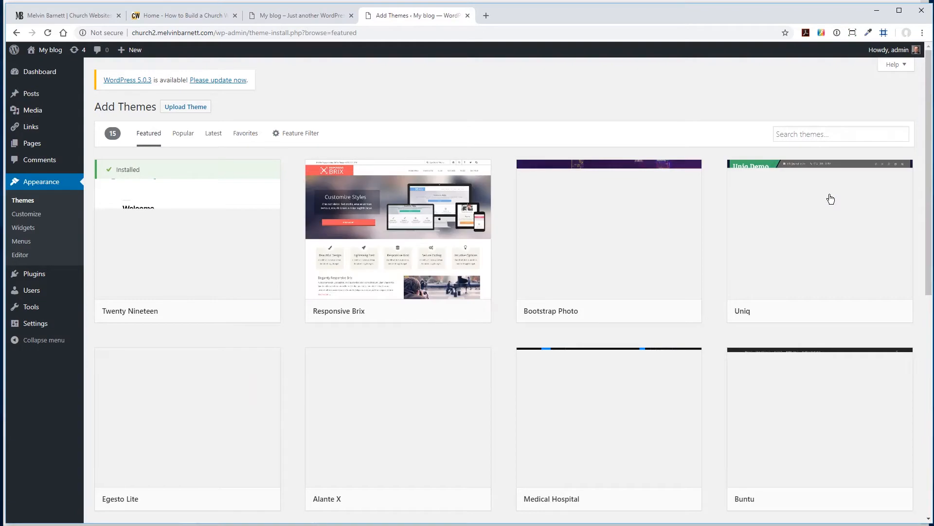
{"action": "scroll", "scroll_direction": "down", "scroll_amount": 3}
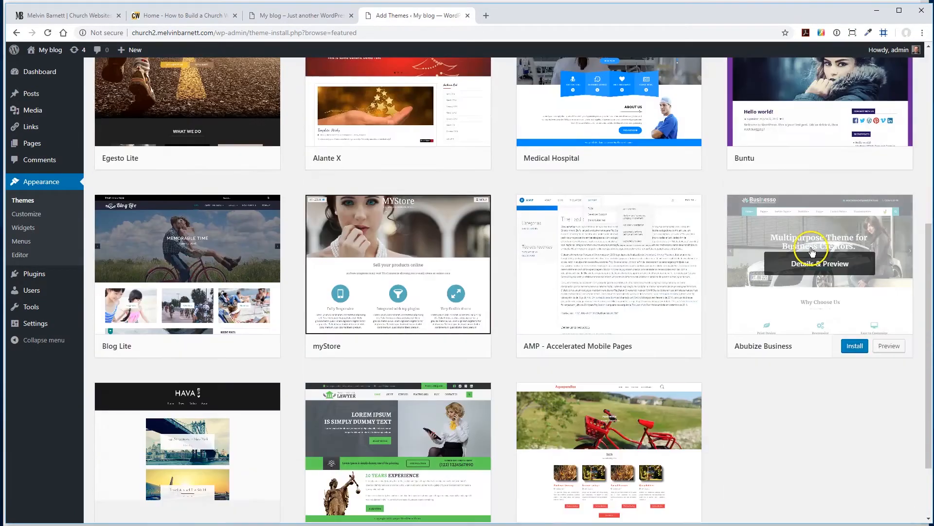
{"action": "scroll", "scroll_direction": "up", "scroll_amount": 3}
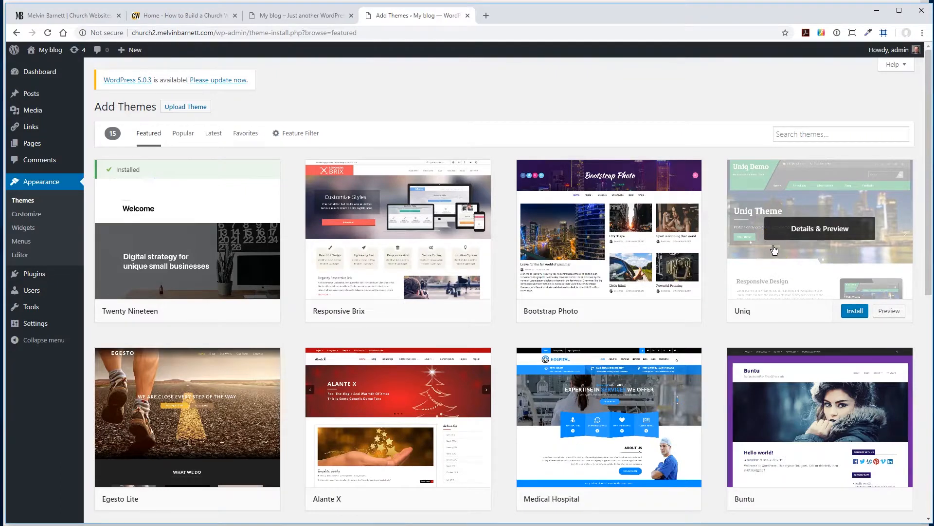
{"action": "mouse_move", "coordinate": [353, 214]}
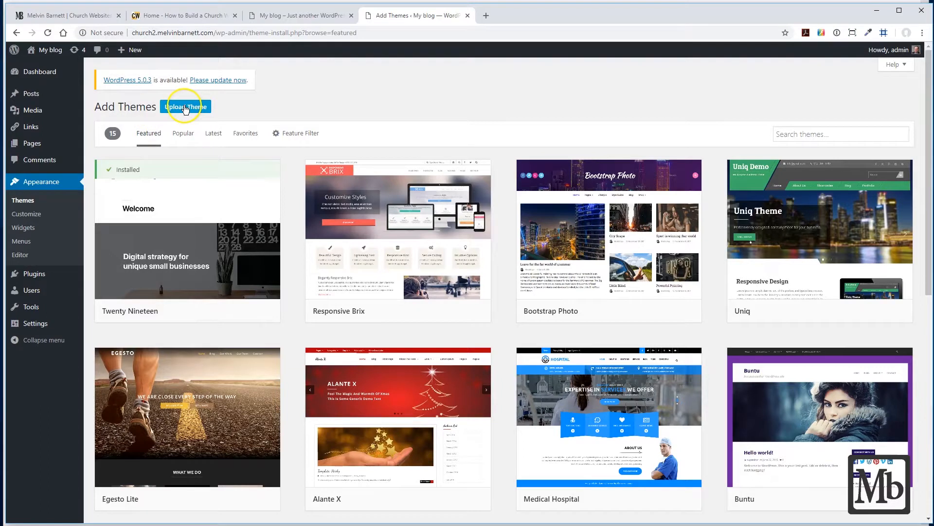
{"action": "left_click", "coordinate": [185, 106]}
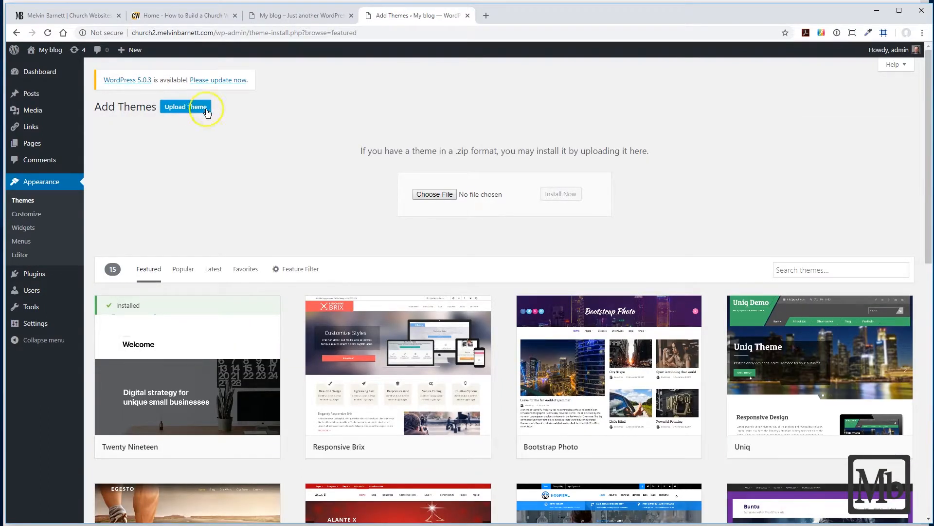
{"action": "mouse_move", "coordinate": [436, 224]}
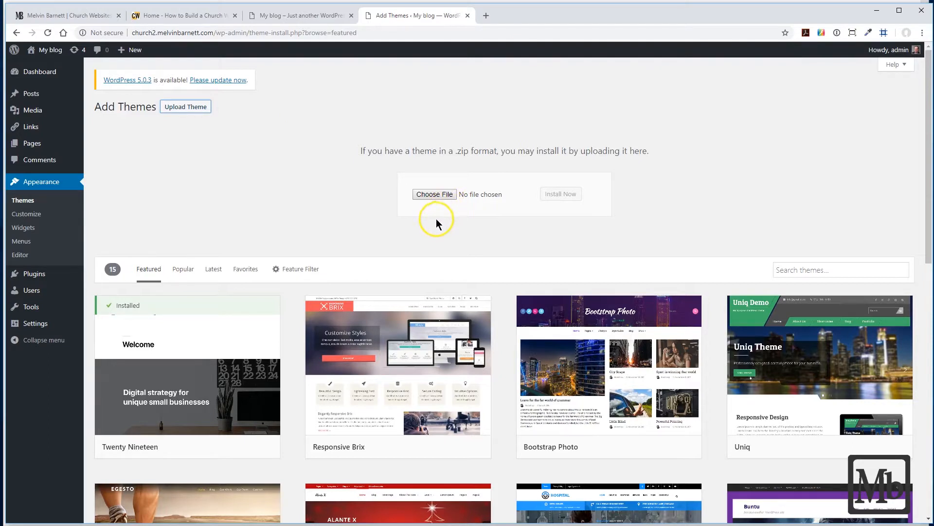
{"action": "mouse_move", "coordinate": [434, 195]}
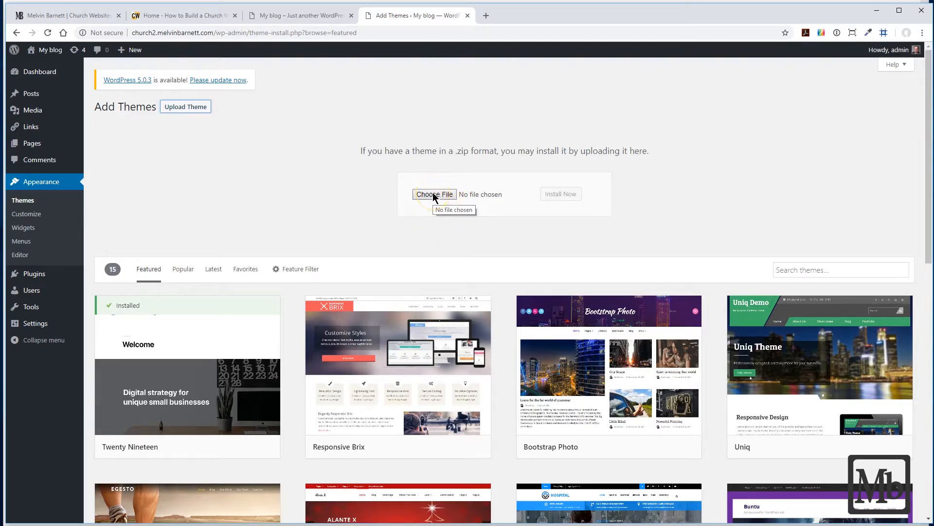
{"action": "mouse_move", "coordinate": [403, 194]}
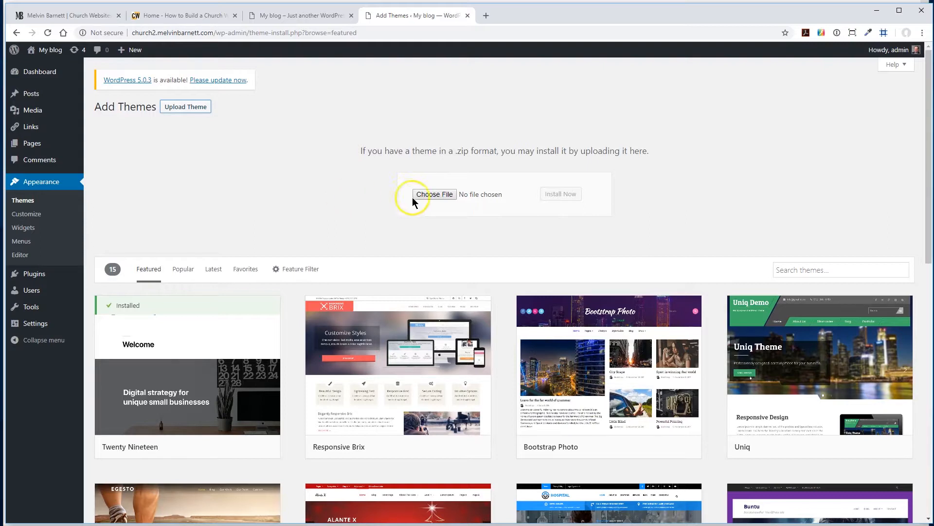
{"action": "left_click", "coordinate": [436, 194]}
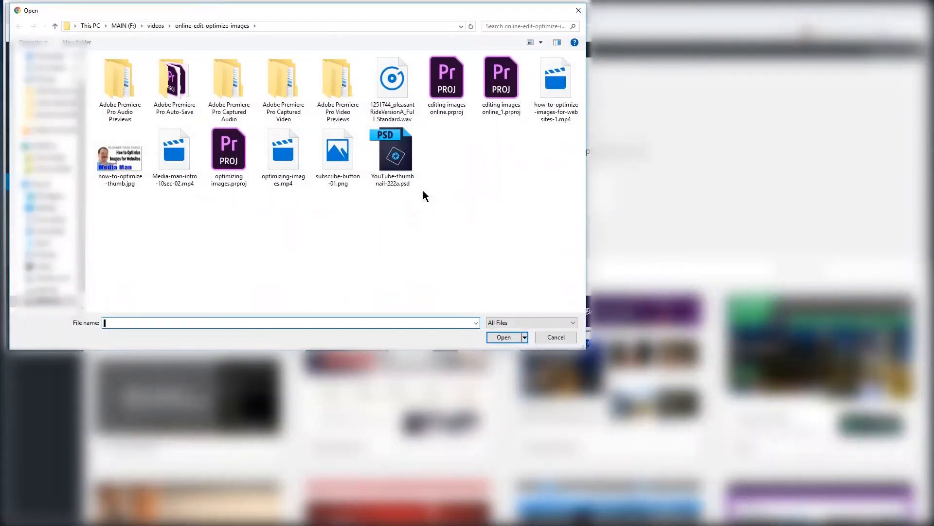
{"action": "left_click", "coordinate": [529, 42]}
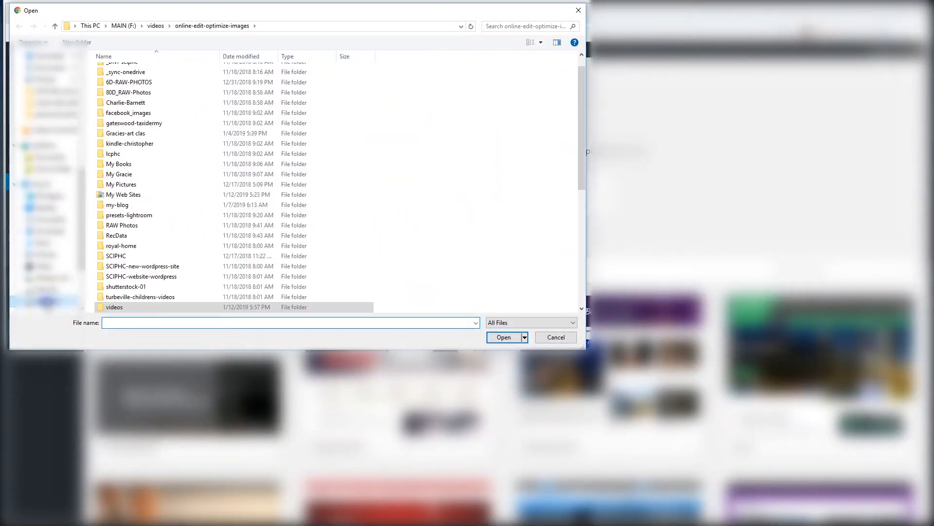
{"action": "double_click", "coordinate": [123, 195]}
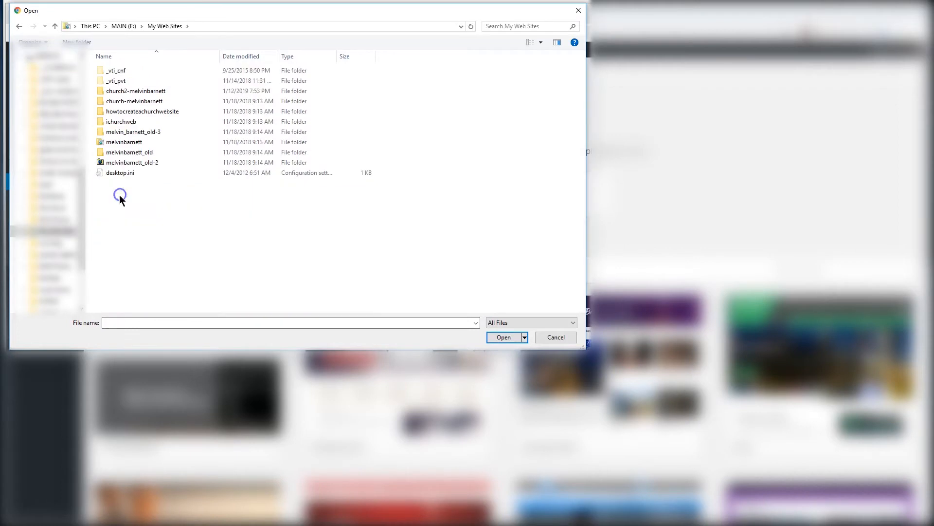
{"action": "left_click", "coordinate": [135, 90]}
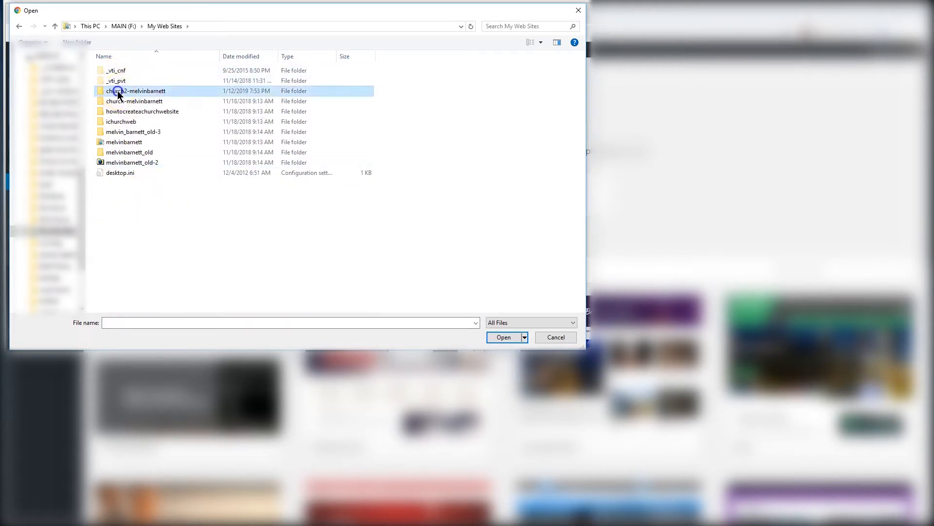
{"action": "double_click", "coordinate": [138, 90]}
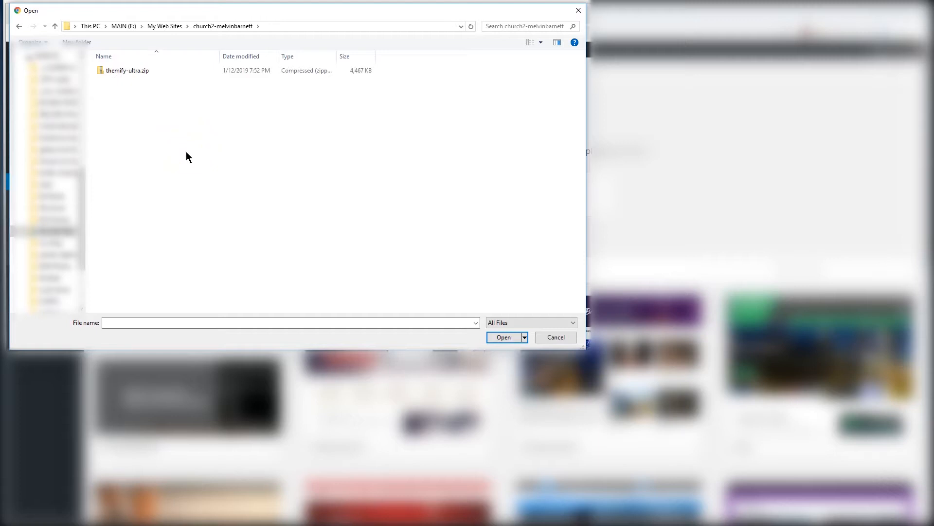
{"action": "mouse_move", "coordinate": [293, 167]}
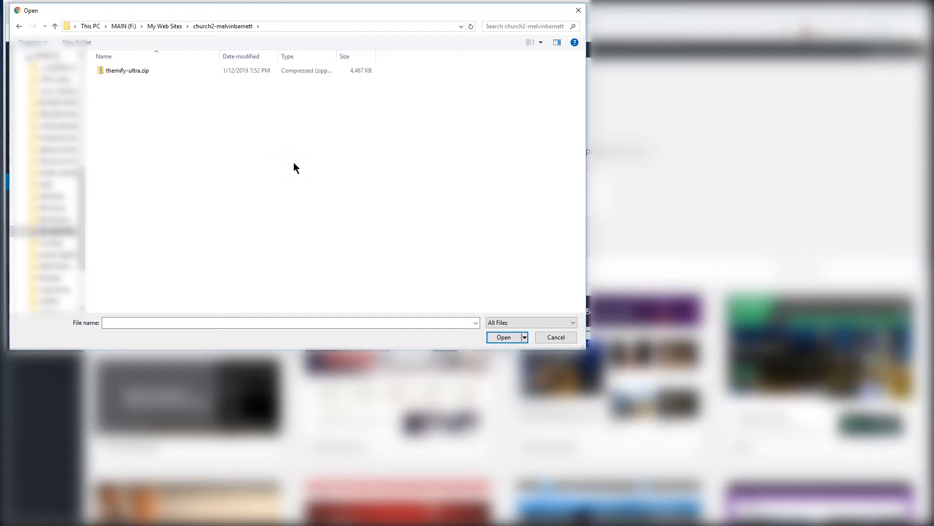
{"action": "mouse_move", "coordinate": [152, 137]}
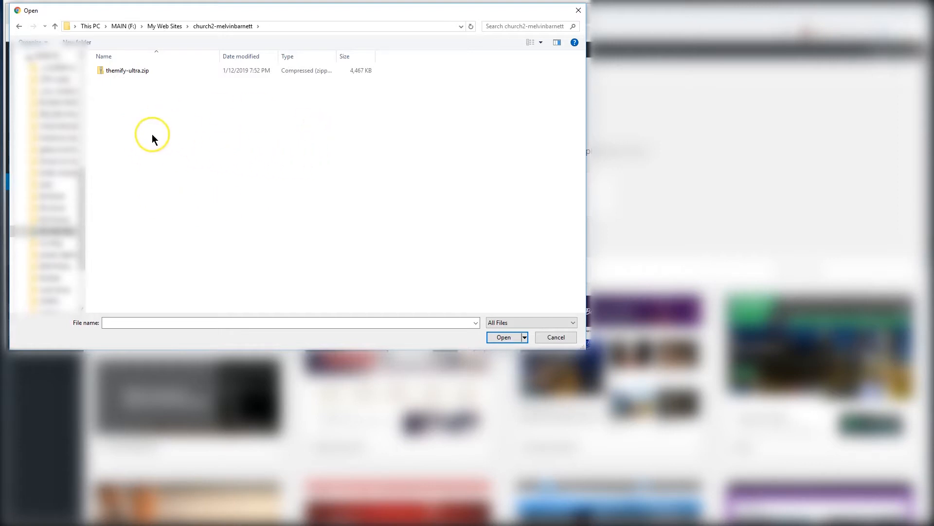
{"action": "mouse_move", "coordinate": [115, 99]}
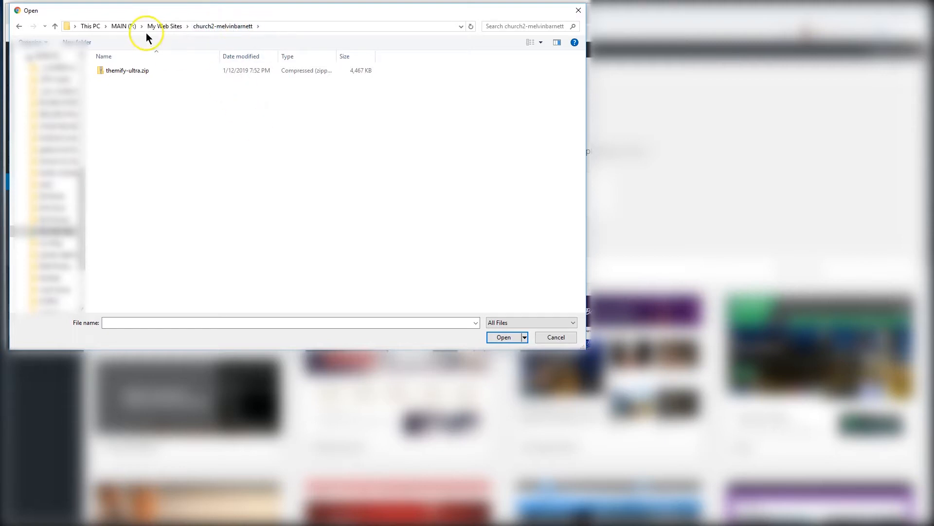
{"action": "mouse_move", "coordinate": [122, 98]}
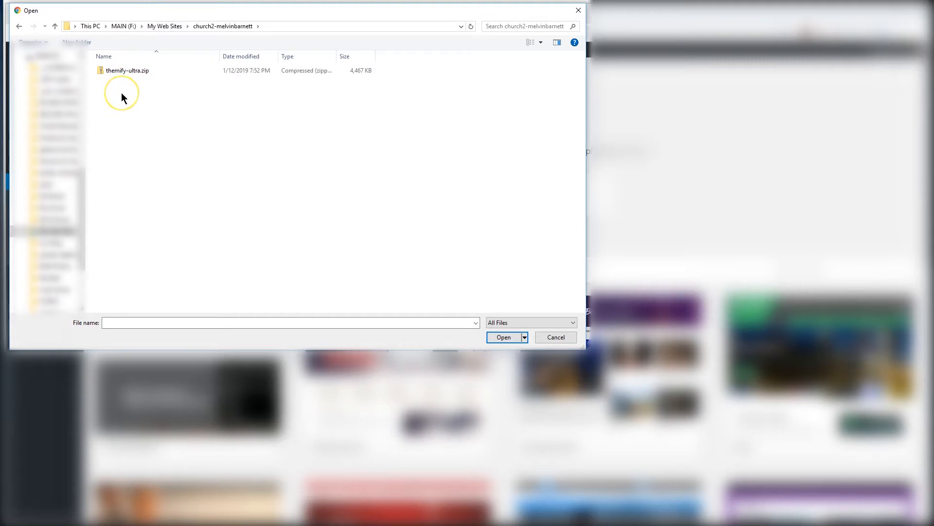
{"action": "mouse_move", "coordinate": [127, 102]}
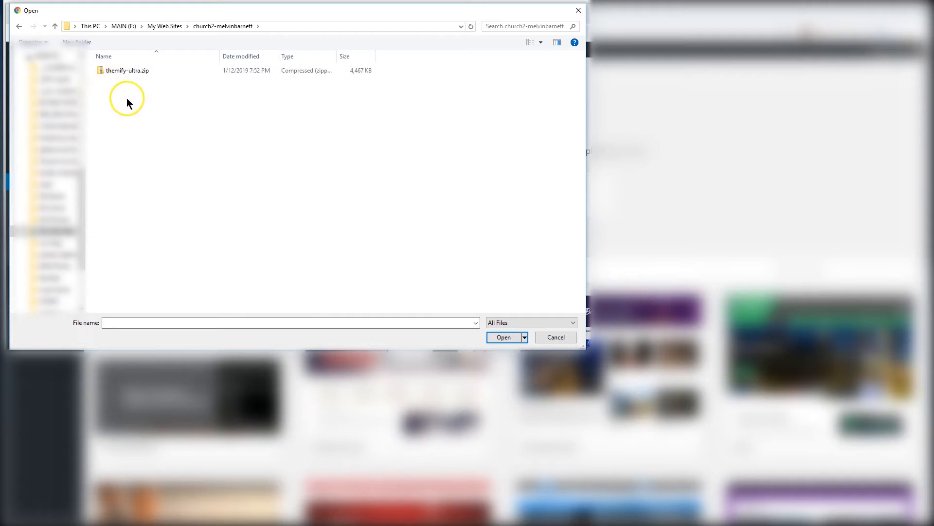
{"action": "mouse_move", "coordinate": [130, 111]}
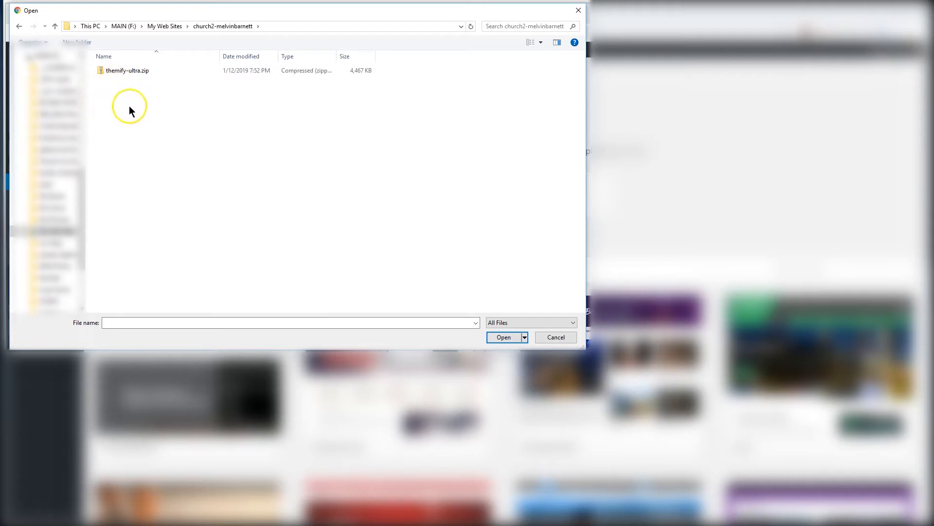
{"action": "left_click", "coordinate": [503, 337]}
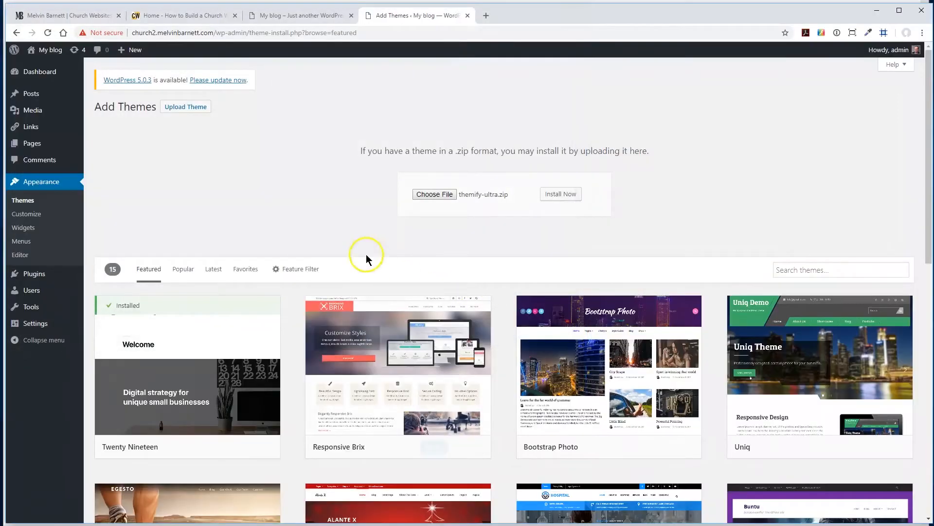
{"action": "mouse_move", "coordinate": [495, 208]}
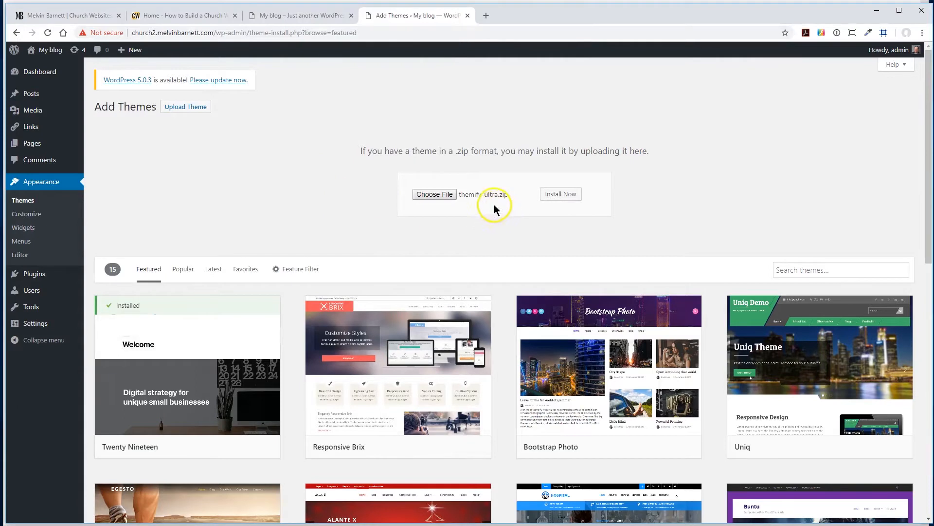
{"action": "mouse_move", "coordinate": [497, 207]}
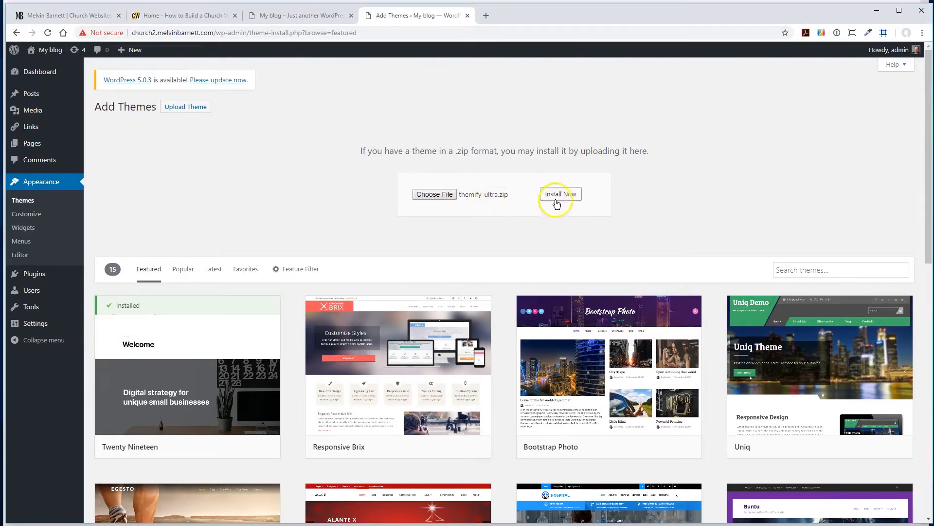
Run Install Now so WordPress unpacks themify-ultra.zip and installs the theme
{"action": "left_click", "coordinate": [560, 194]}
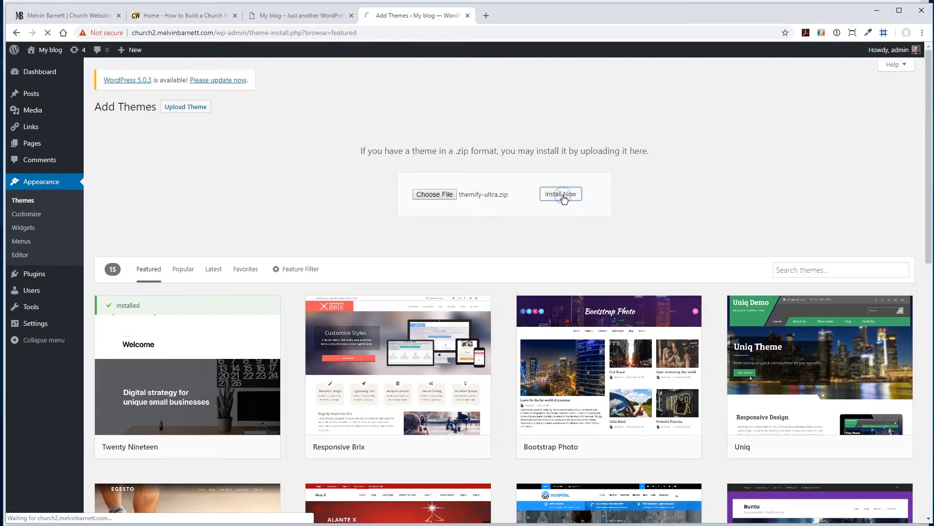
{"action": "left_click", "coordinate": [560, 194]}
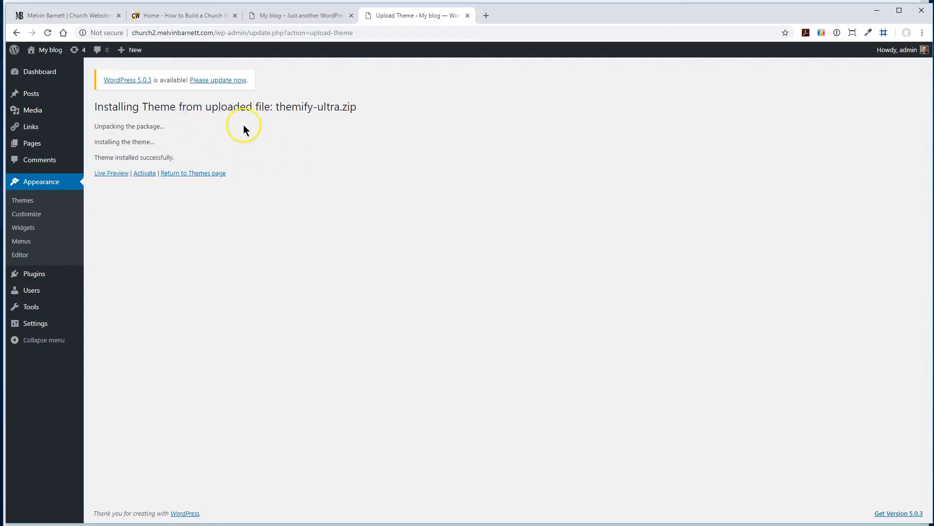
{"action": "mouse_move", "coordinate": [345, 112]}
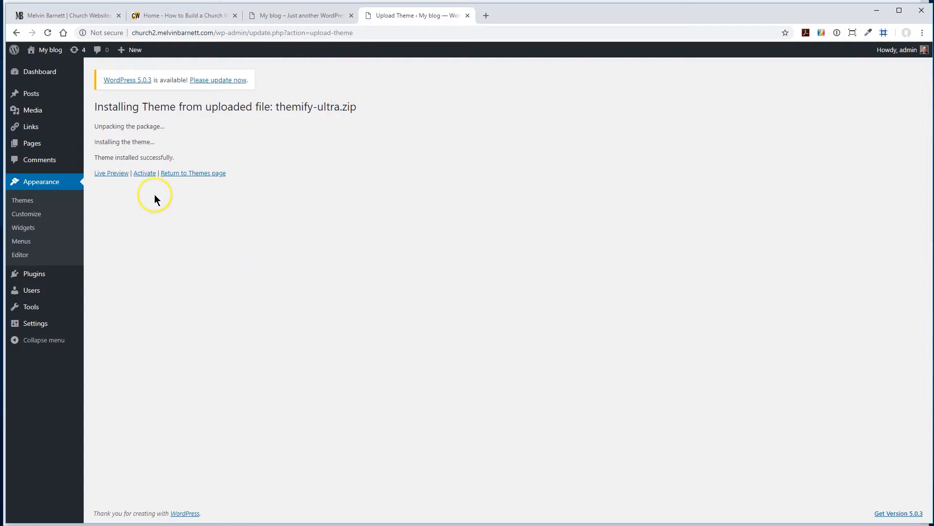
{"action": "mouse_move", "coordinate": [144, 174]}
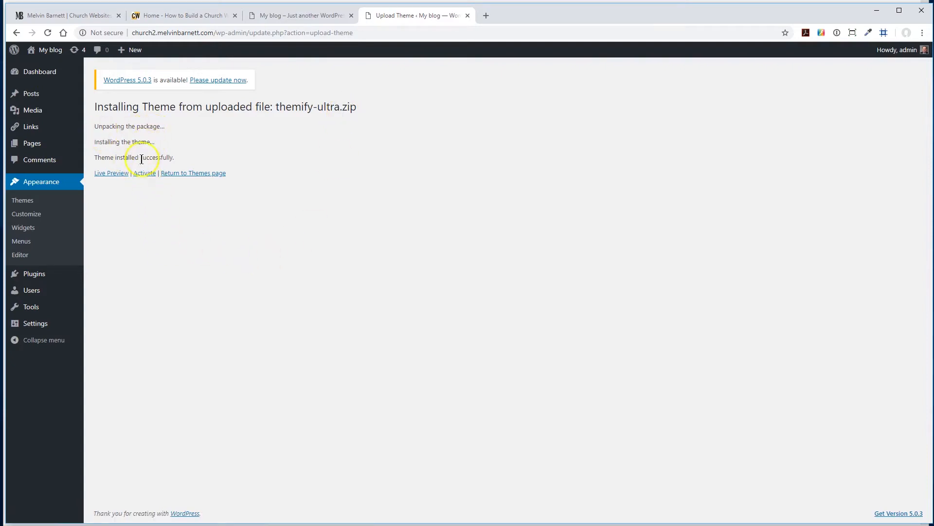
{"action": "mouse_move", "coordinate": [165, 168]}
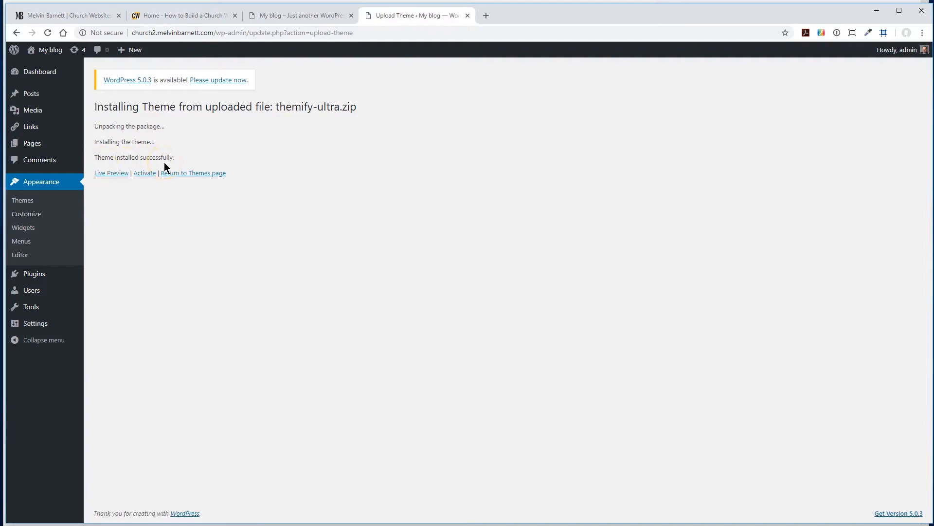
{"action": "mouse_move", "coordinate": [144, 200]}
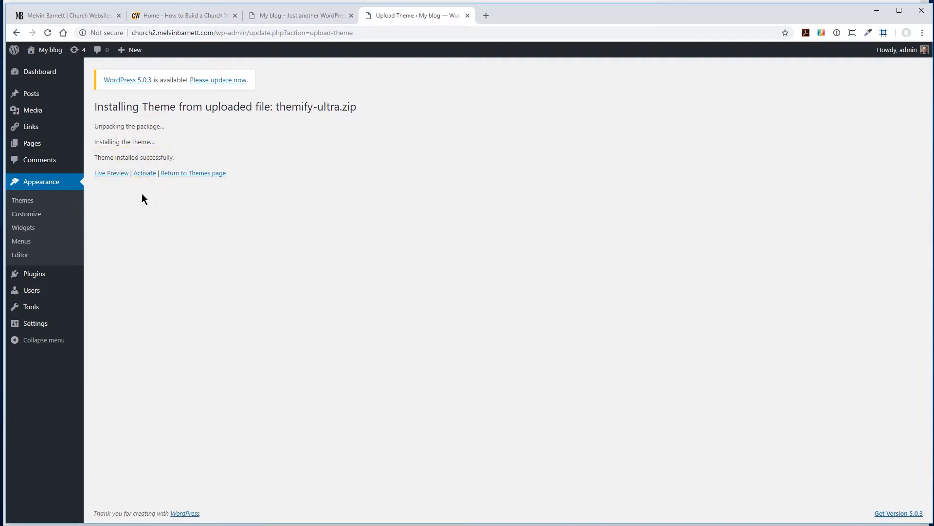
{"action": "mouse_move", "coordinate": [144, 174]}
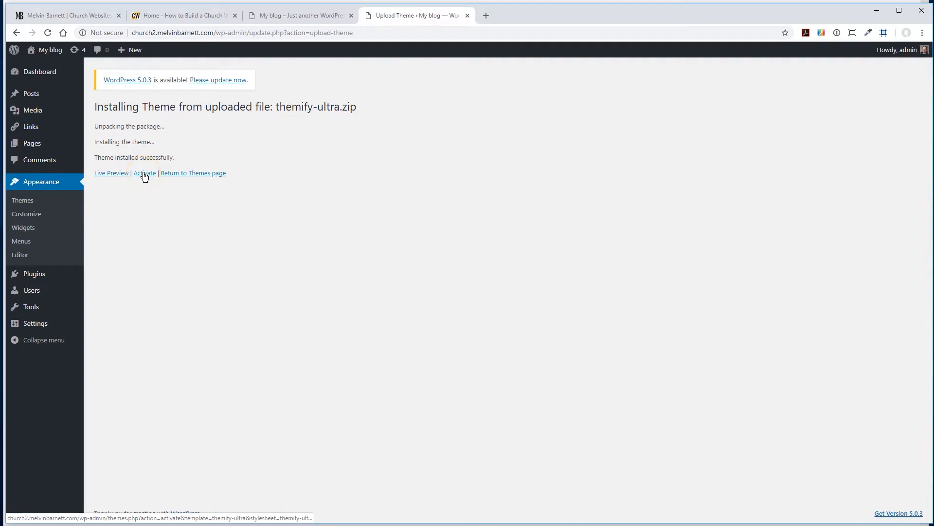
Activate Themify Ultra and close the Skins & Demos popup without importing a demo
{"action": "left_click", "coordinate": [145, 174]}
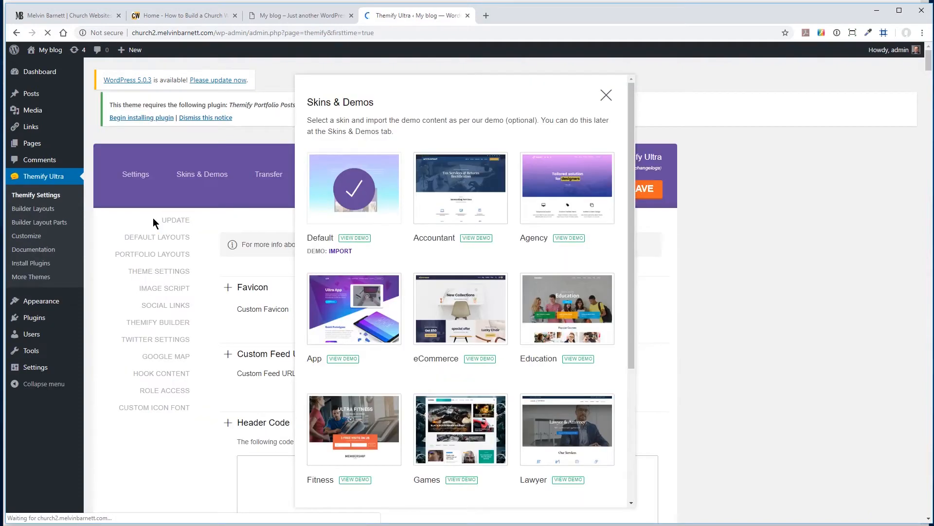
{"action": "left_click", "coordinate": [135, 174]}
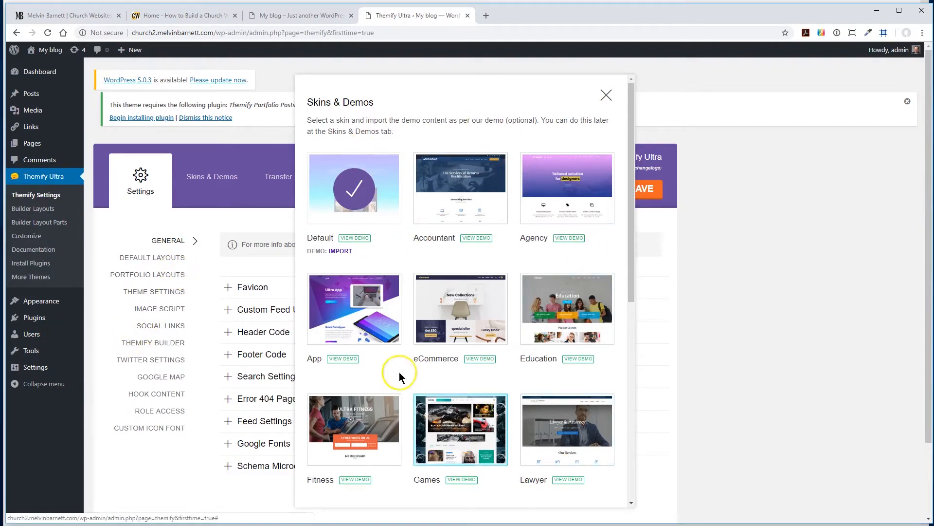
{"action": "mouse_move", "coordinate": [527, 357]}
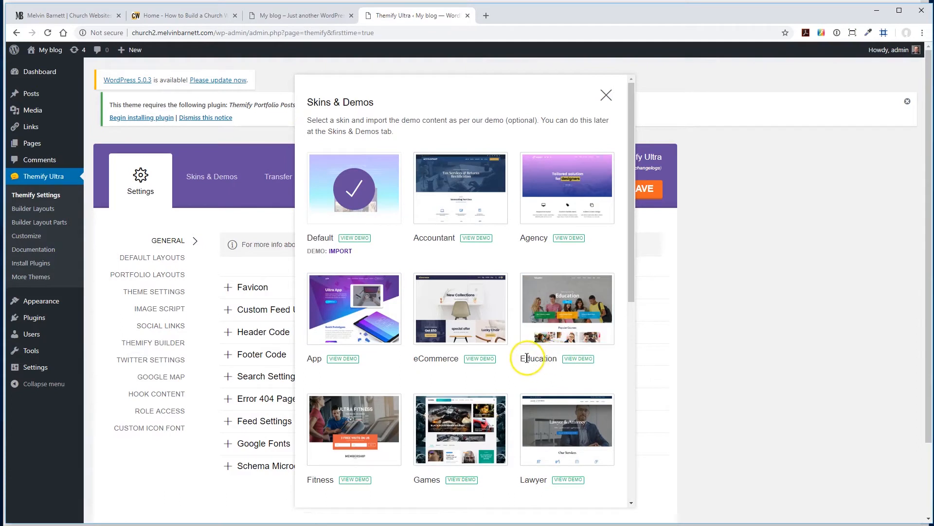
{"action": "mouse_move", "coordinate": [318, 134]}
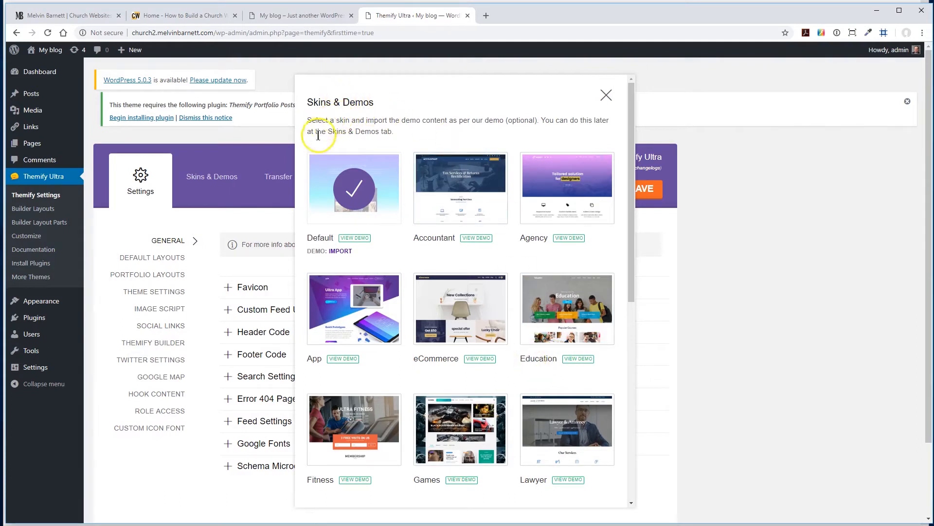
{"action": "mouse_move", "coordinate": [601, 102]}
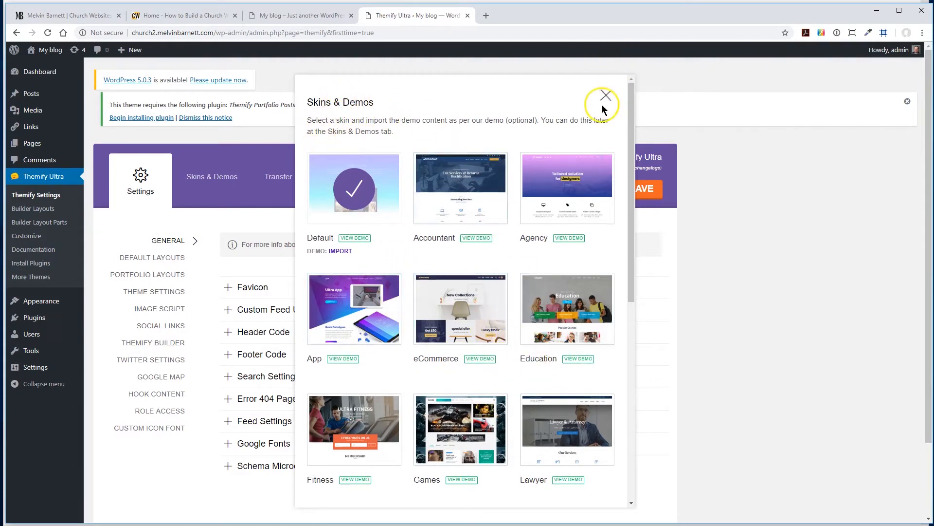
{"action": "left_click", "coordinate": [604, 95]}
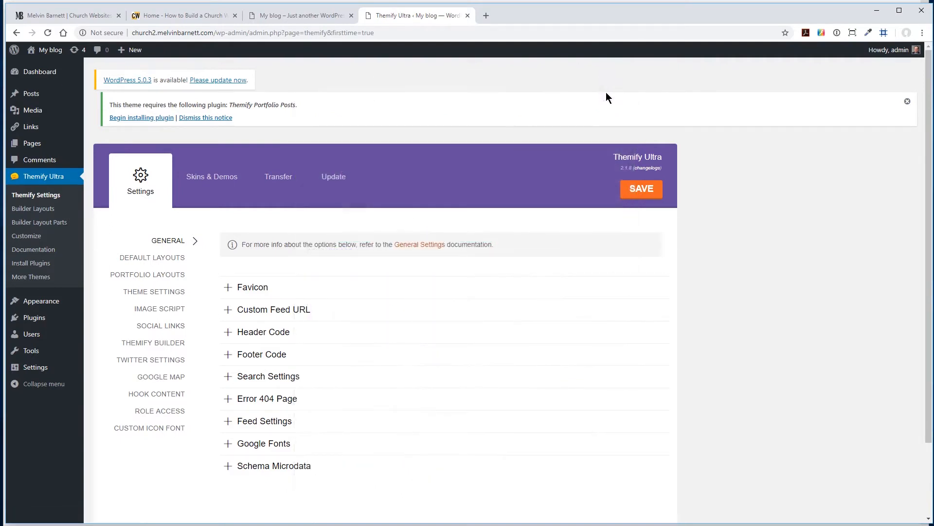
{"action": "scroll", "scroll_direction": "down", "scroll_amount": 3}
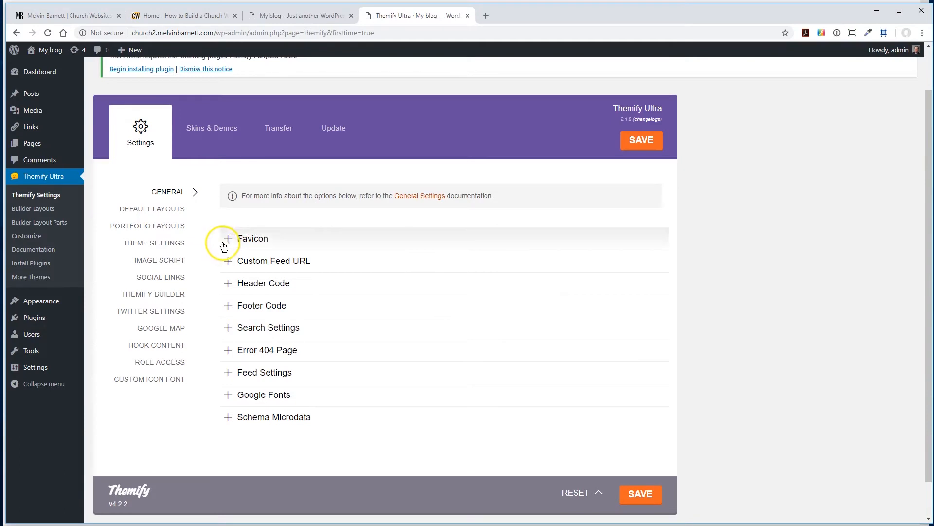
{"action": "mouse_move", "coordinate": [231, 392]}
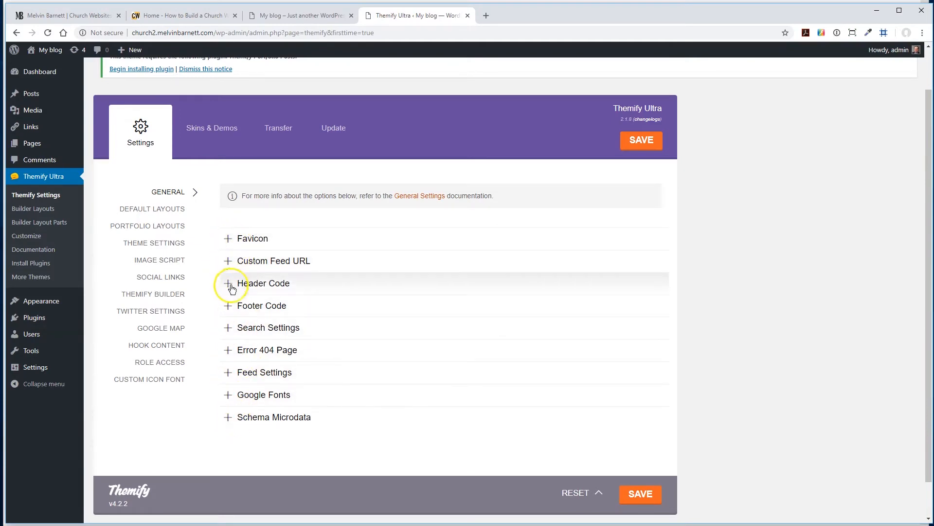
{"action": "mouse_move", "coordinate": [227, 440]}
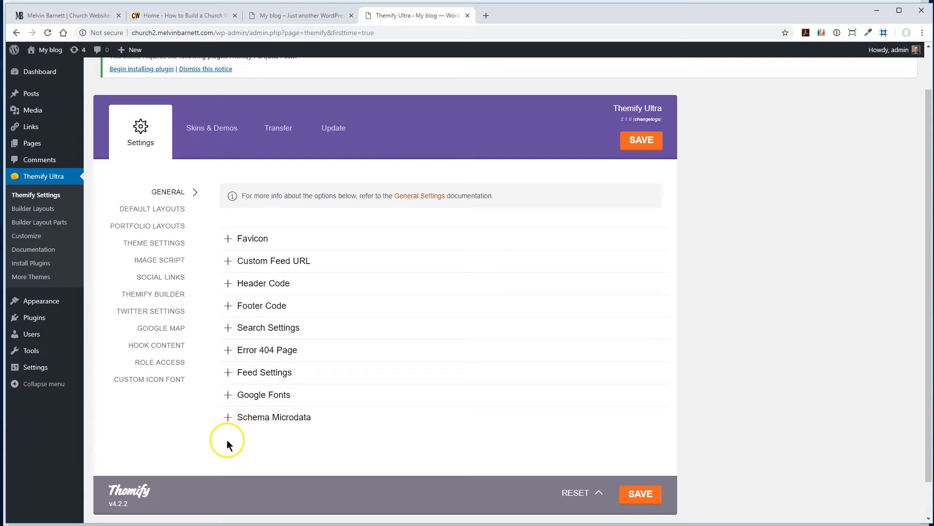
{"action": "mouse_move", "coordinate": [228, 445]}
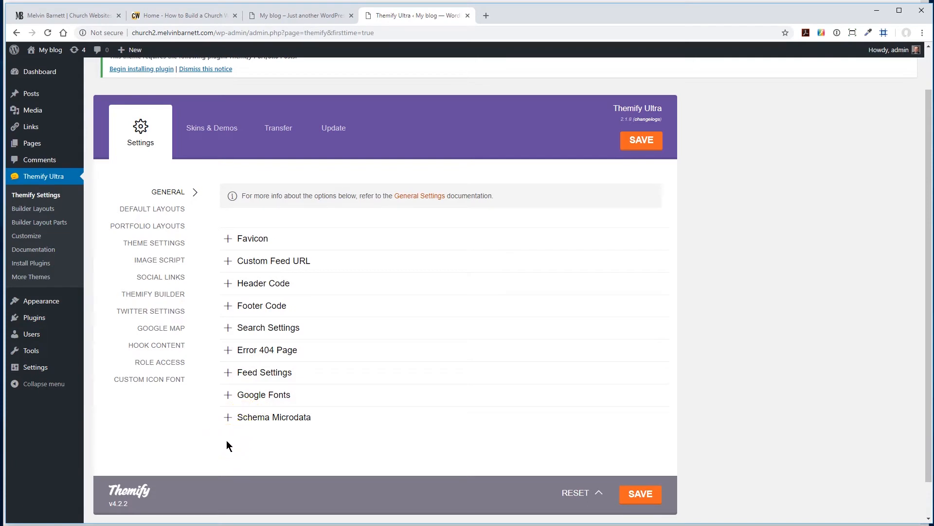
{"action": "mouse_move", "coordinate": [643, 100]}
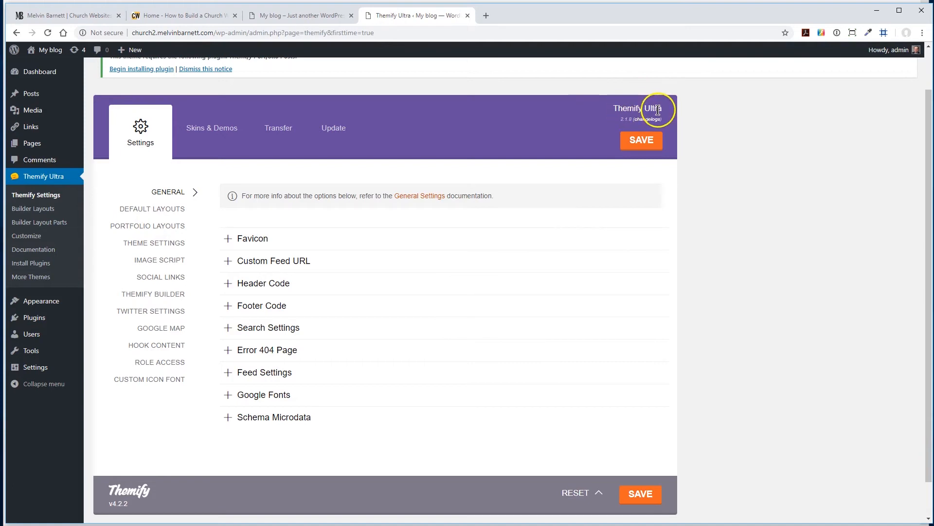
{"action": "mouse_move", "coordinate": [333, 128]}
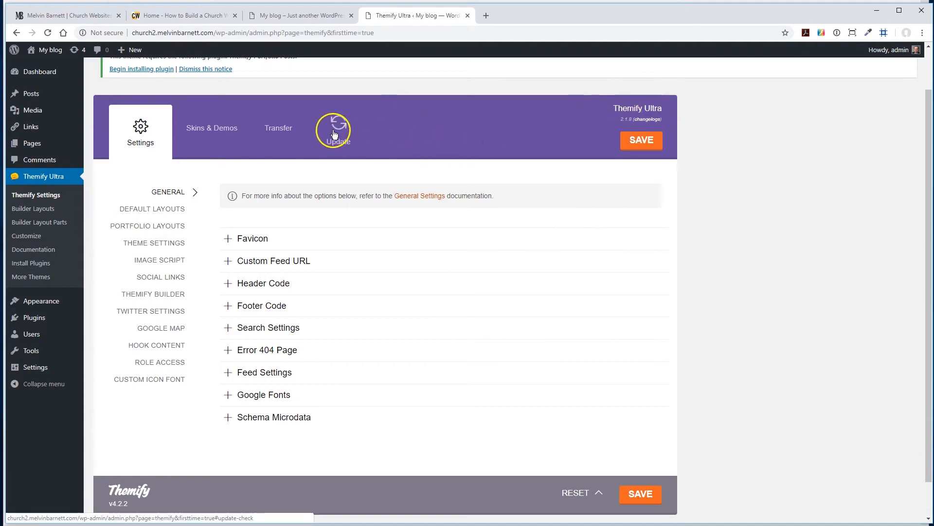
Show Themify Ultra's Update section with Check for Updates and Re-install Theme
{"action": "left_click", "coordinate": [333, 131]}
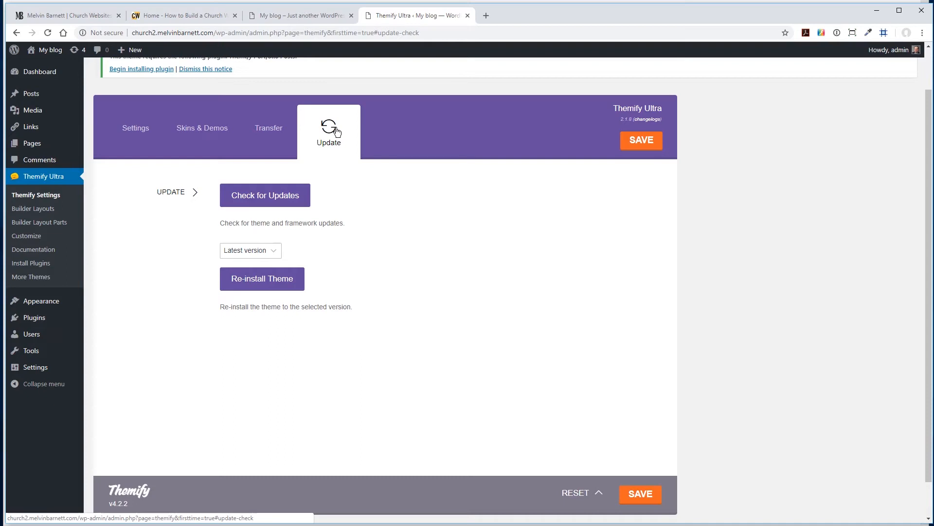
{"action": "mouse_move", "coordinate": [327, 196]}
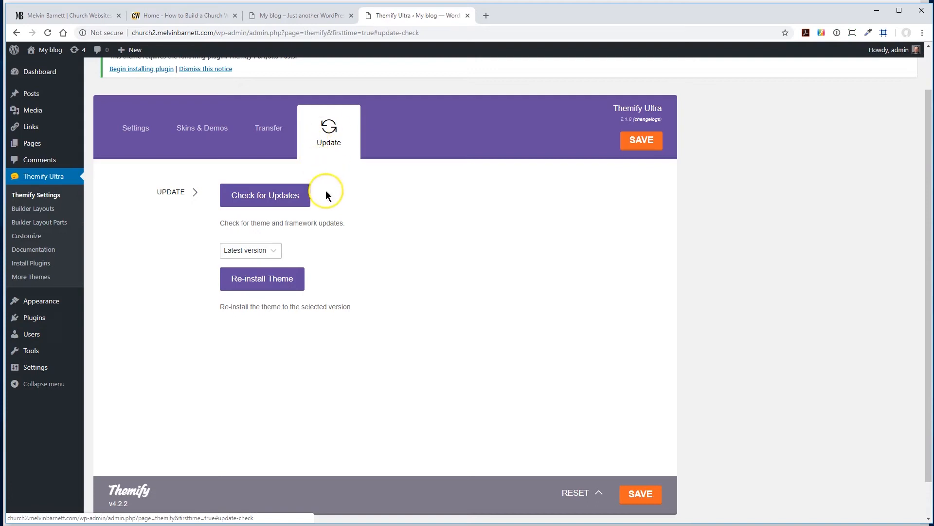
{"action": "mouse_move", "coordinate": [184, 216]}
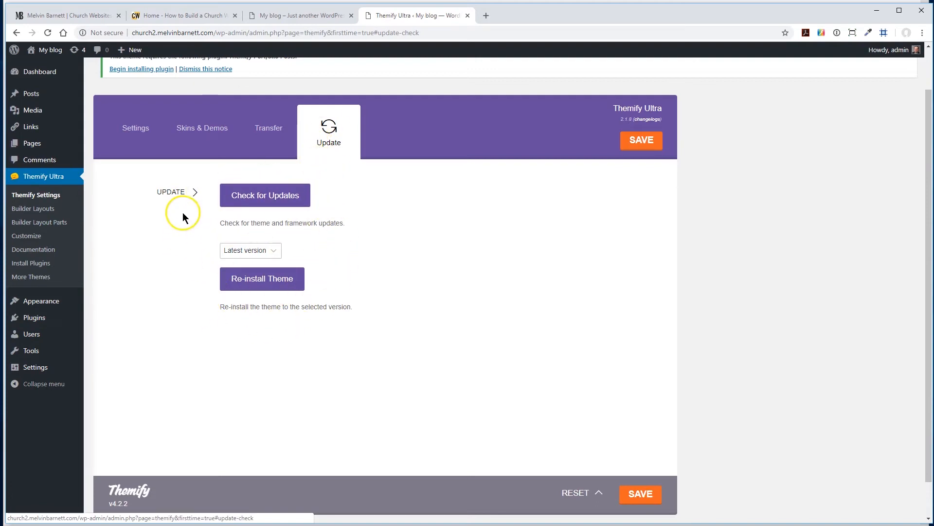
{"action": "mouse_move", "coordinate": [173, 259]}
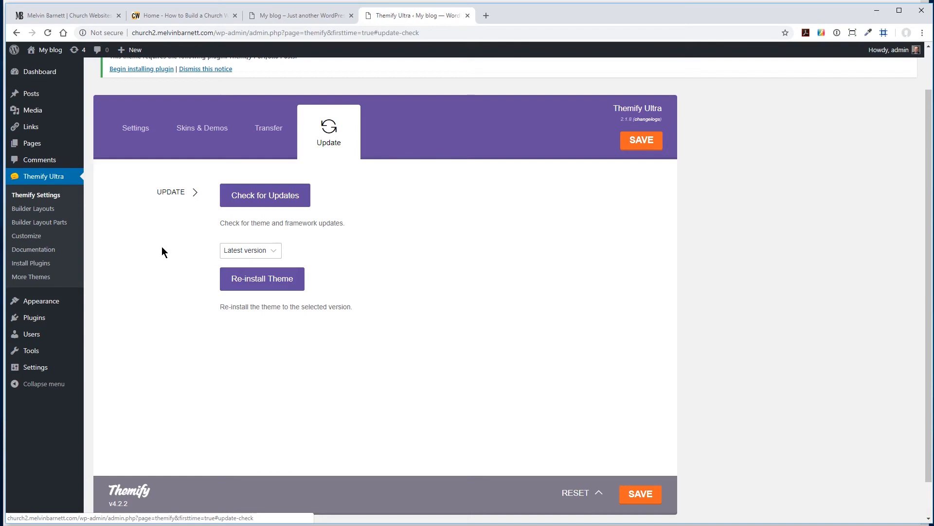
{"action": "mouse_move", "coordinate": [141, 68]}
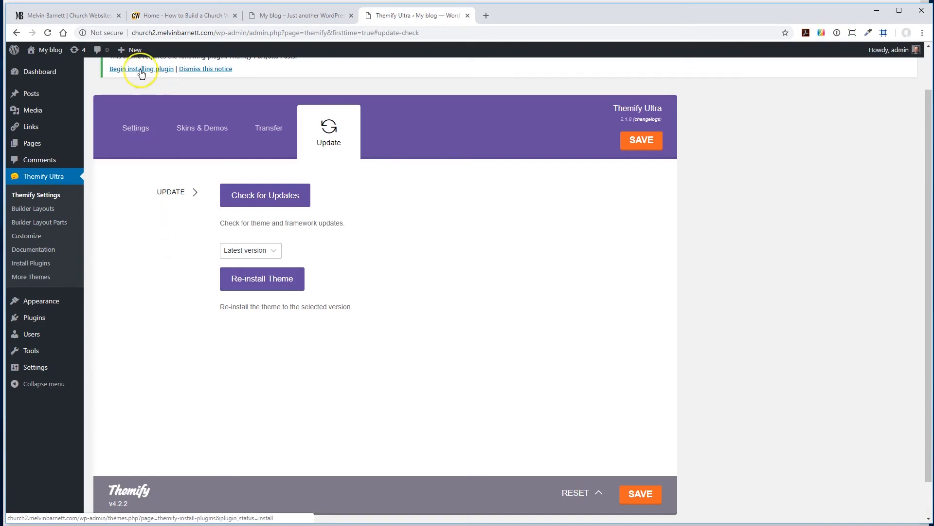
Switch to MelvinBarnett.com and scroll to the 'Build your Website with WordPress' Themify section
{"action": "left_click", "coordinate": [65, 14]}
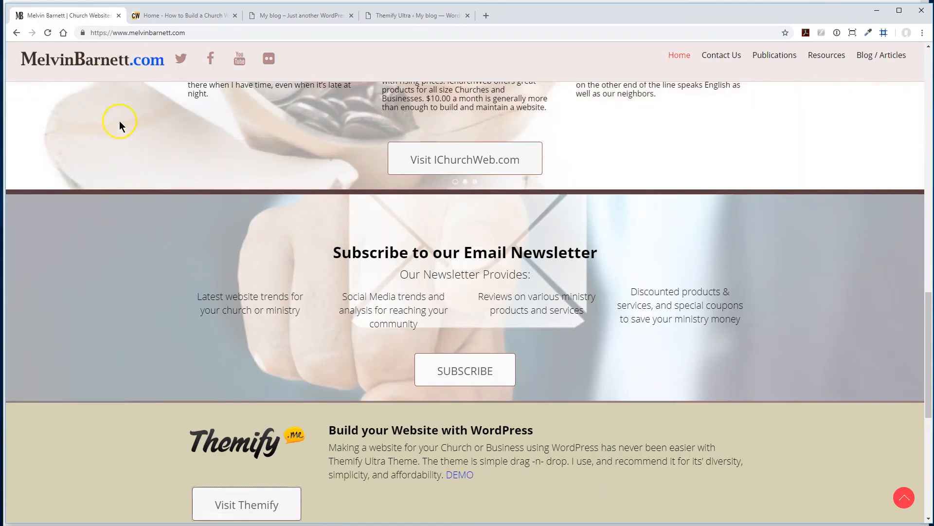
{"action": "scroll", "scroll_direction": "down", "scroll_amount": 3}
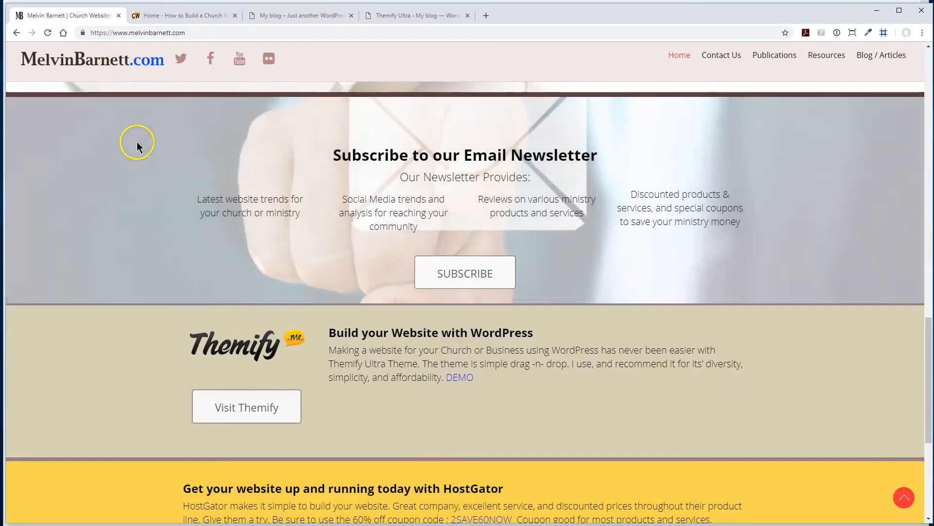
{"action": "mouse_move", "coordinate": [164, 367]}
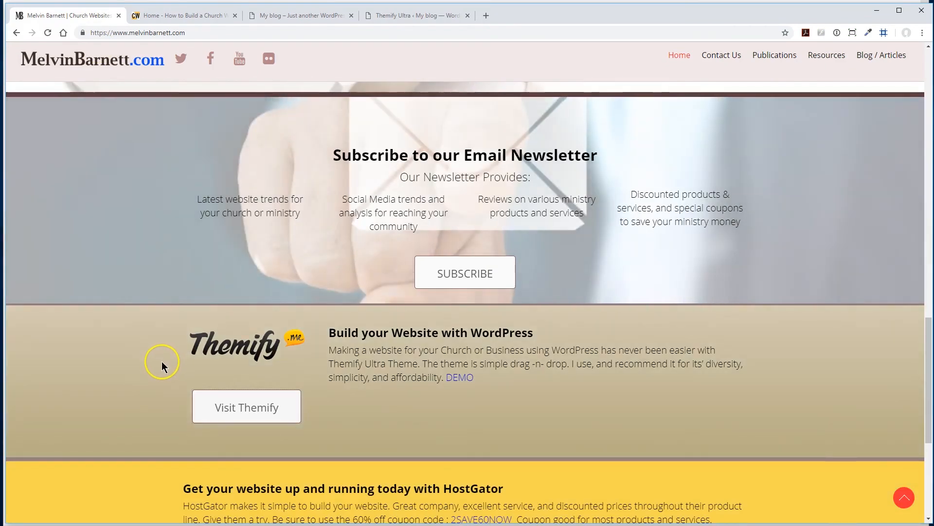
{"action": "mouse_move", "coordinate": [149, 285]}
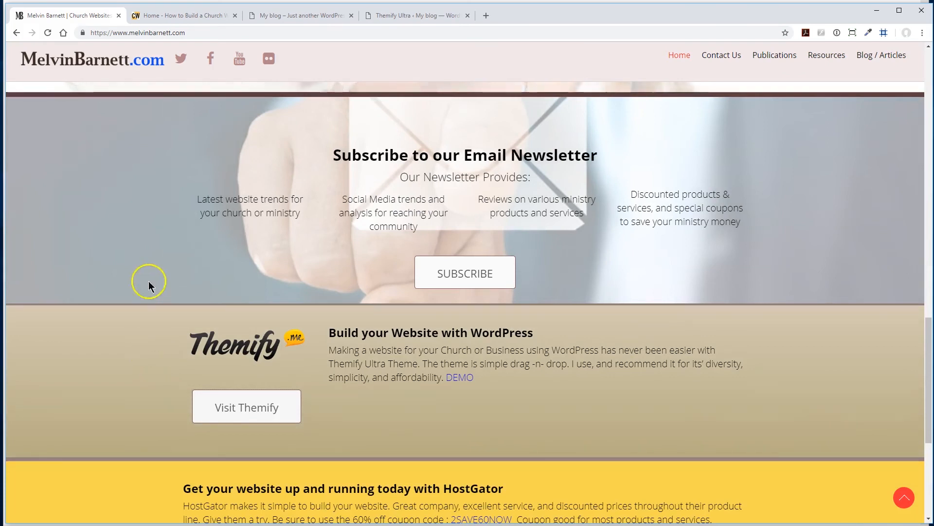
Return to the Themify Ultra Update section in the WordPress admin
{"action": "left_click", "coordinate": [415, 15]}
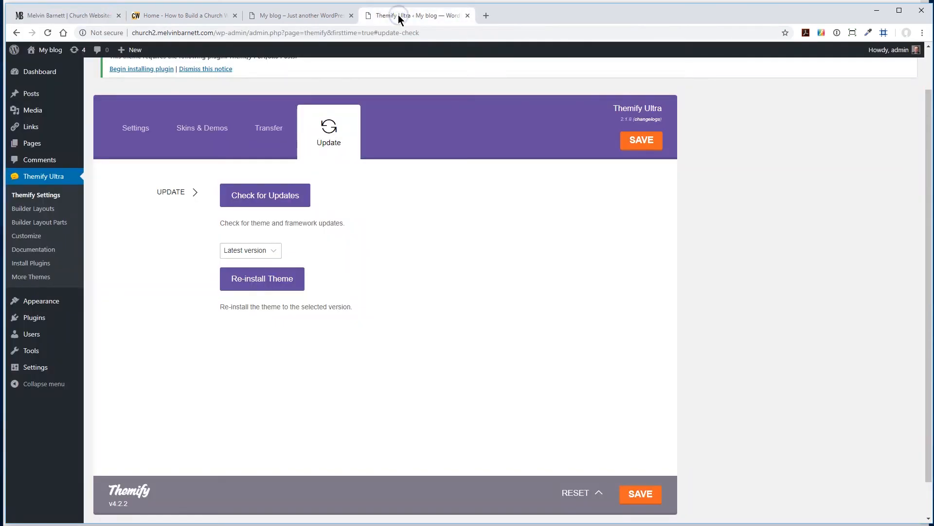
{"action": "mouse_move", "coordinate": [396, 18]}
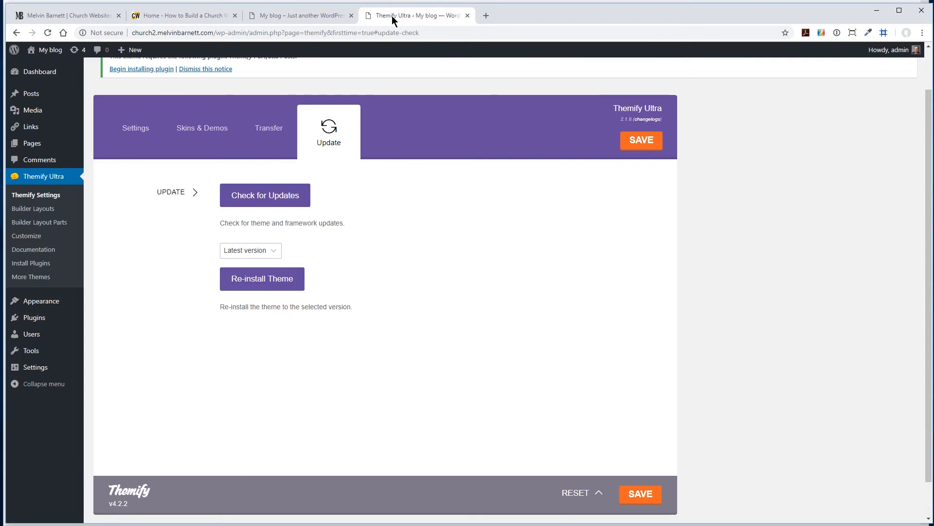
{"action": "mouse_move", "coordinate": [398, 12]}
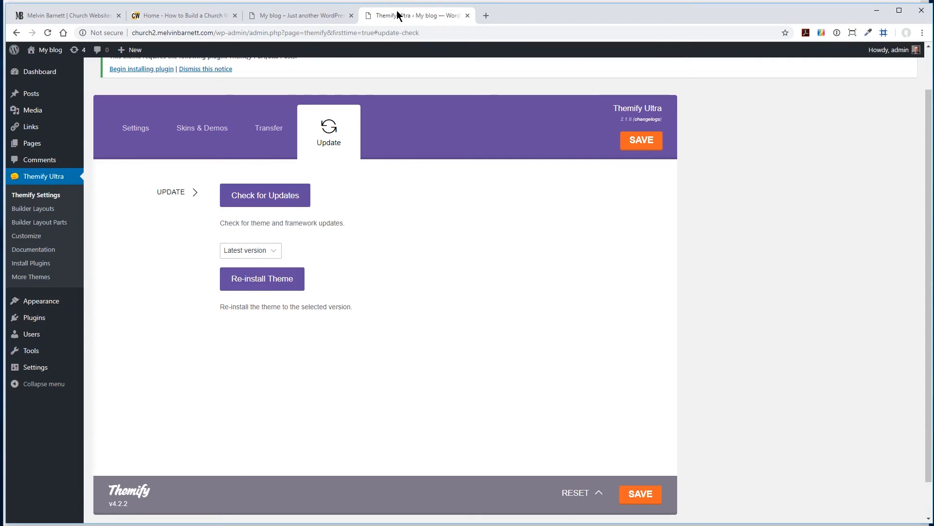